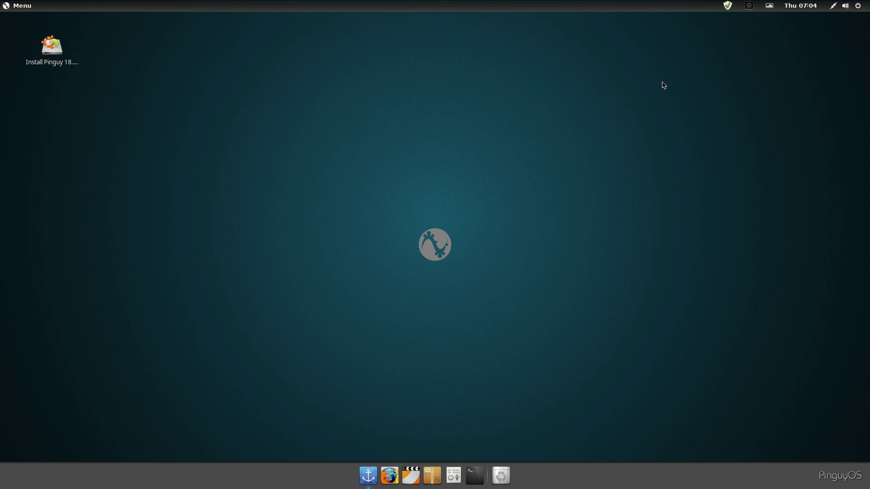
mouse_move(95, 70)
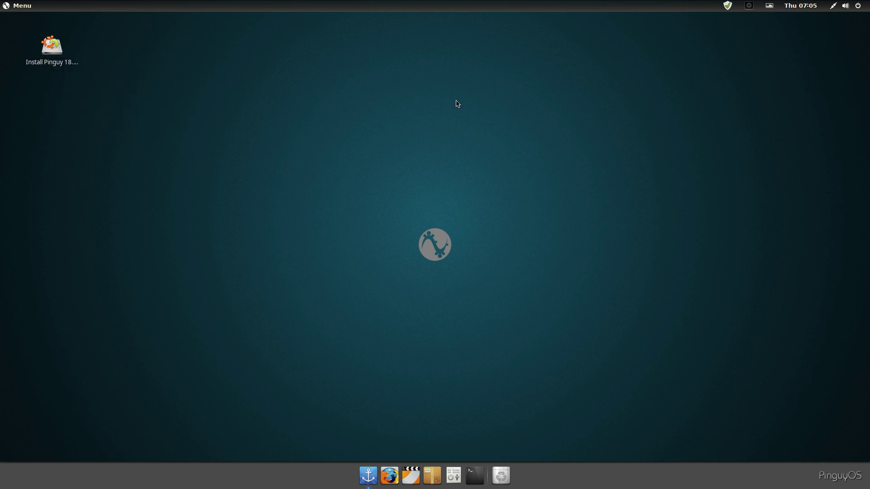
mouse_move(456, 112)
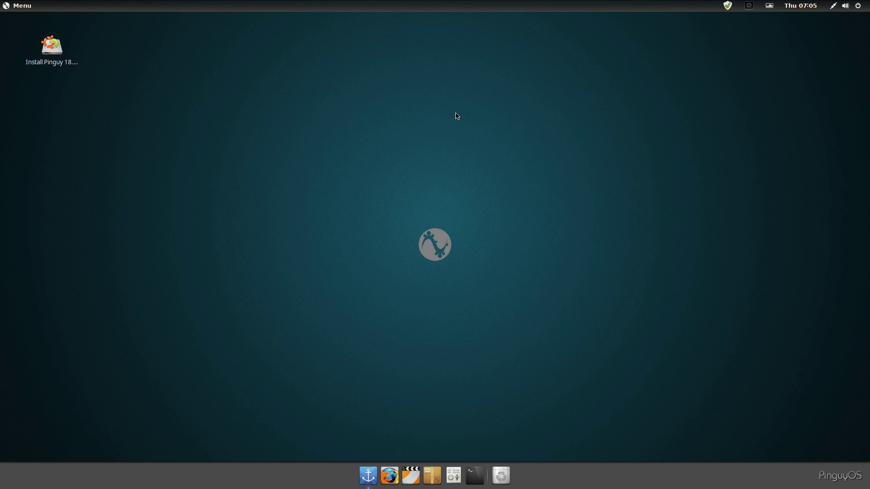
Step: Check the Wired Connected options in the top-right system status panel, then close it
left_click(52, 46)
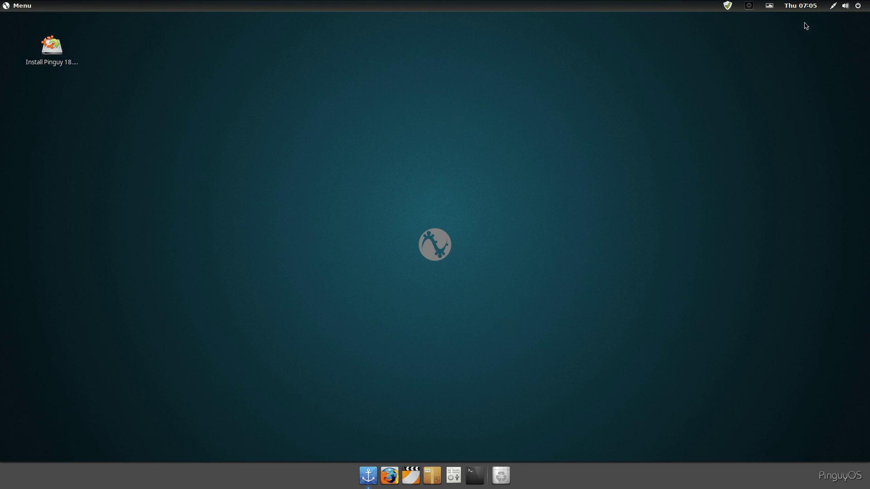
mouse_move(601, 435)
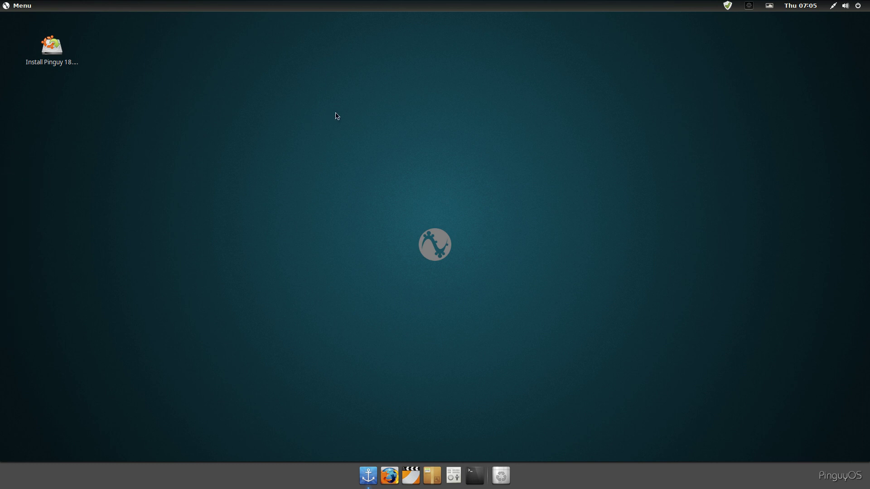
mouse_move(337, 115)
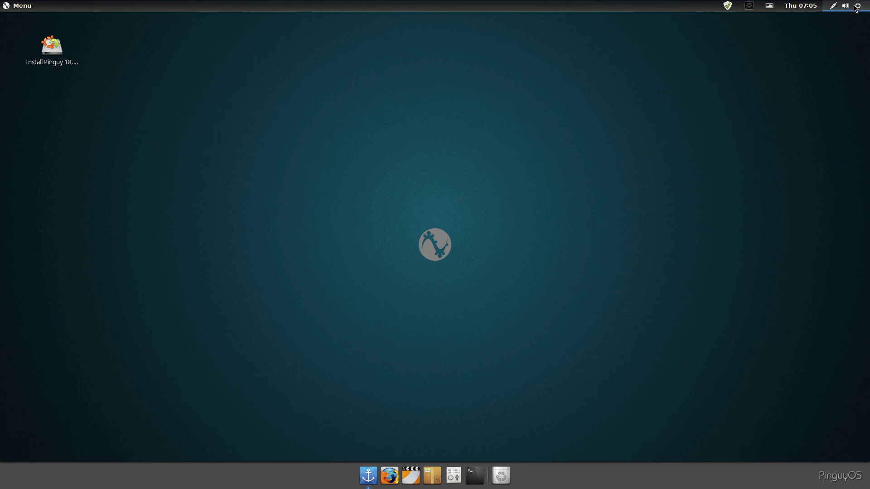
left_click(857, 4)
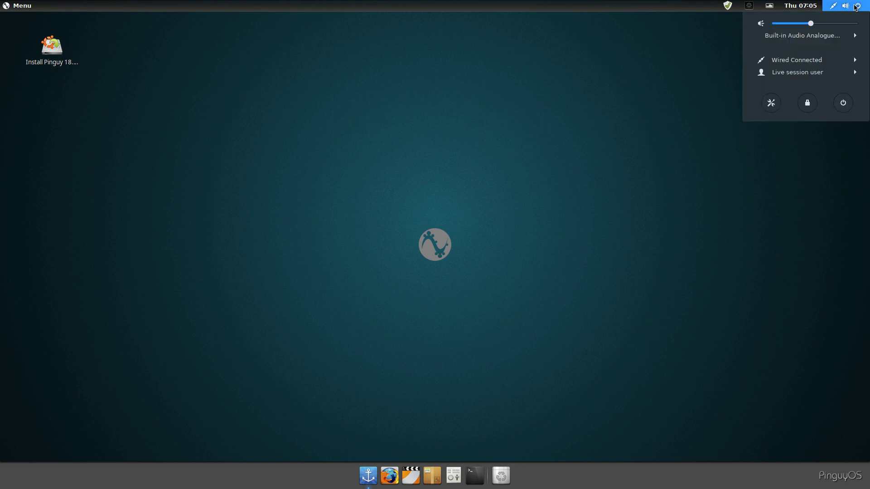
left_click(796, 60)
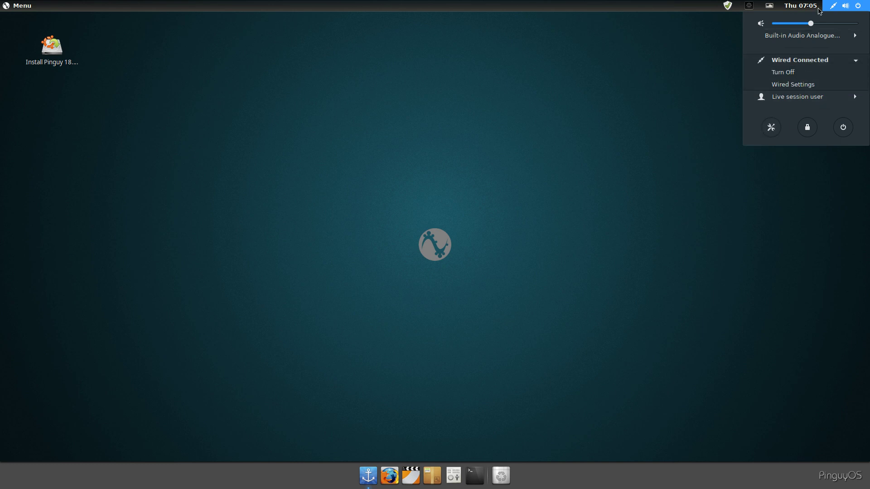
left_click(769, 5)
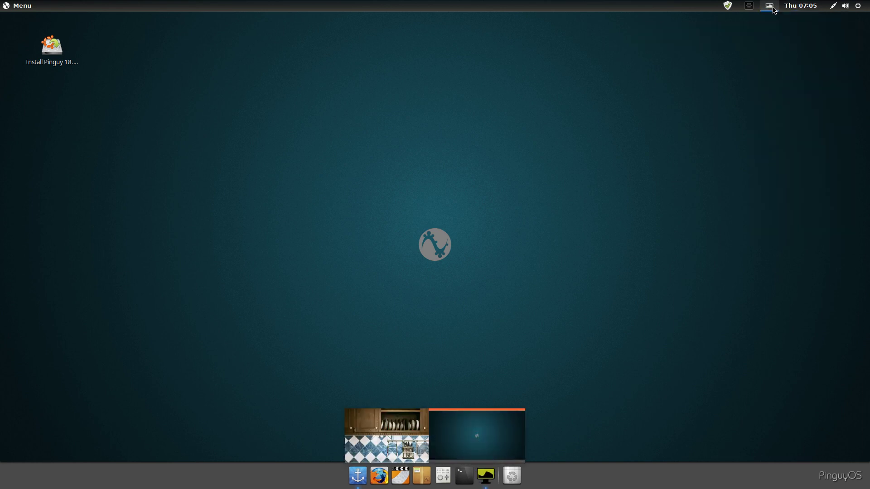
Step: Glance at the Variety wallpaper changer's tray menu, then launch Update Manager from the shield icon
left_click(769, 5)
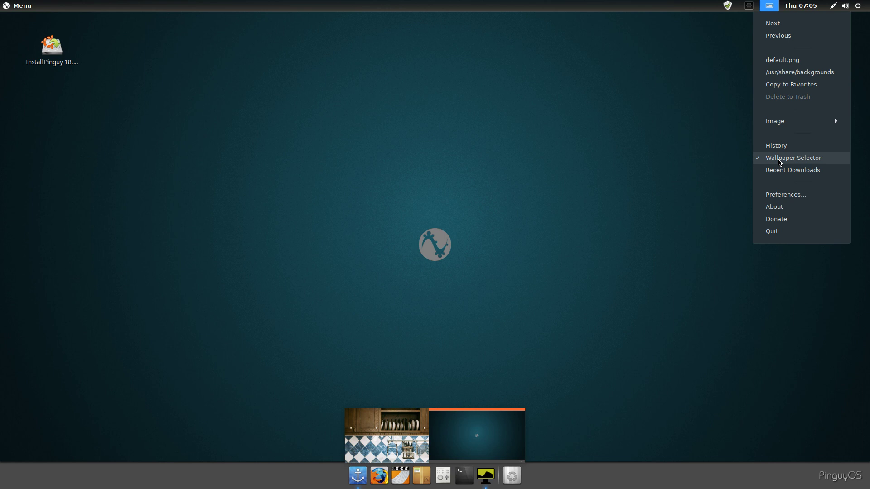
left_click(792, 157)
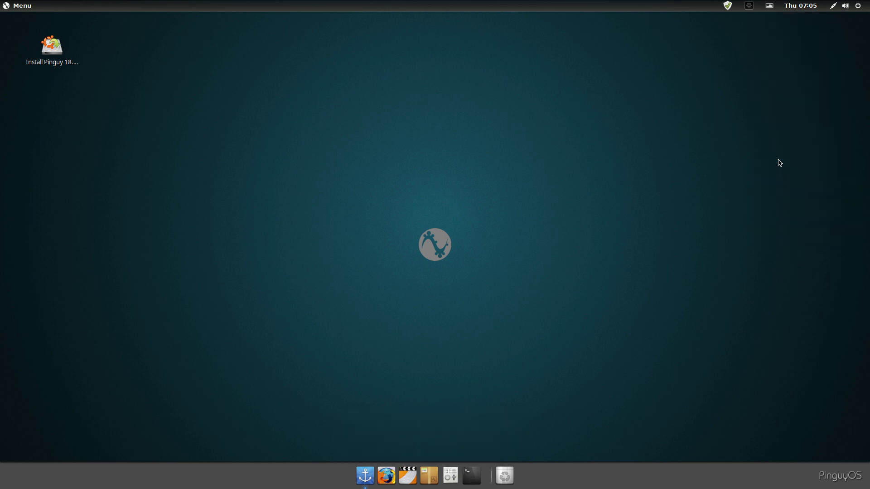
left_click(726, 4)
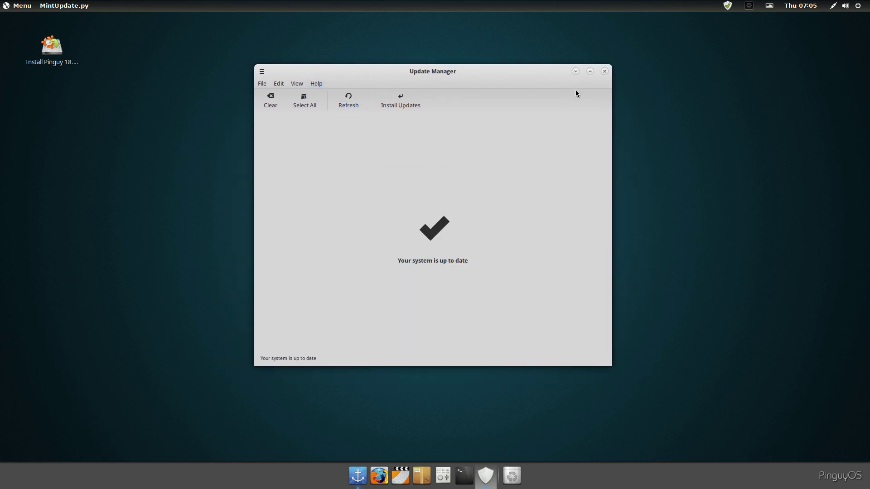
Step: Browse the app menu's Accessories, Internet and Office categories
left_click(18, 7)
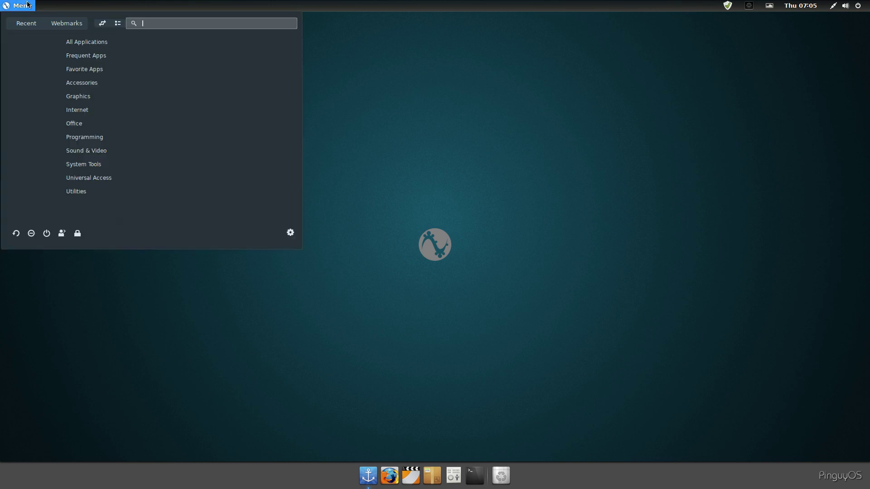
left_click(82, 83)
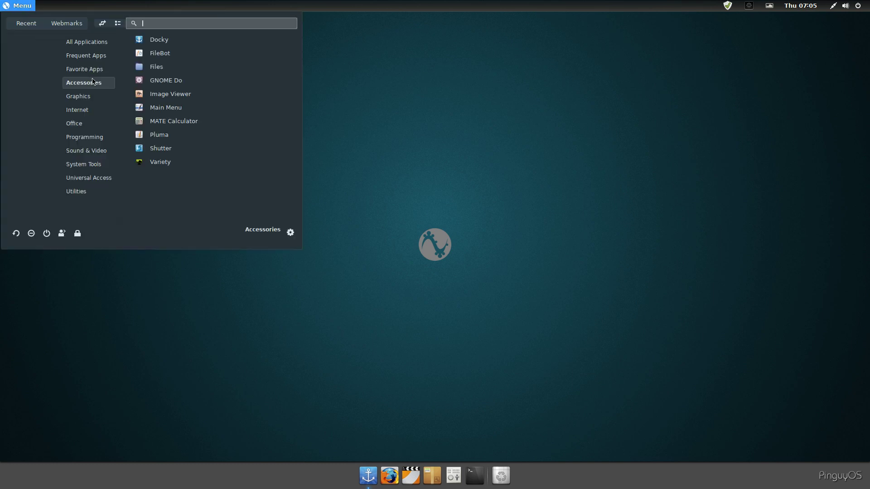
mouse_move(177, 68)
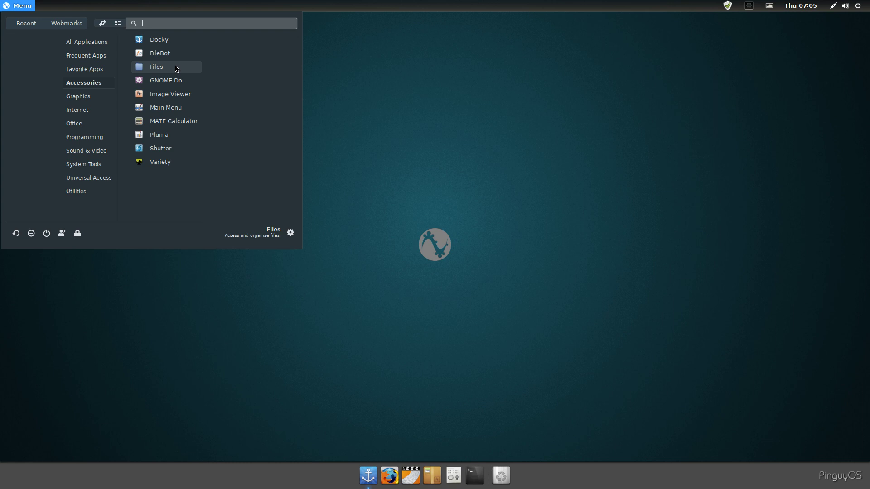
mouse_move(185, 123)
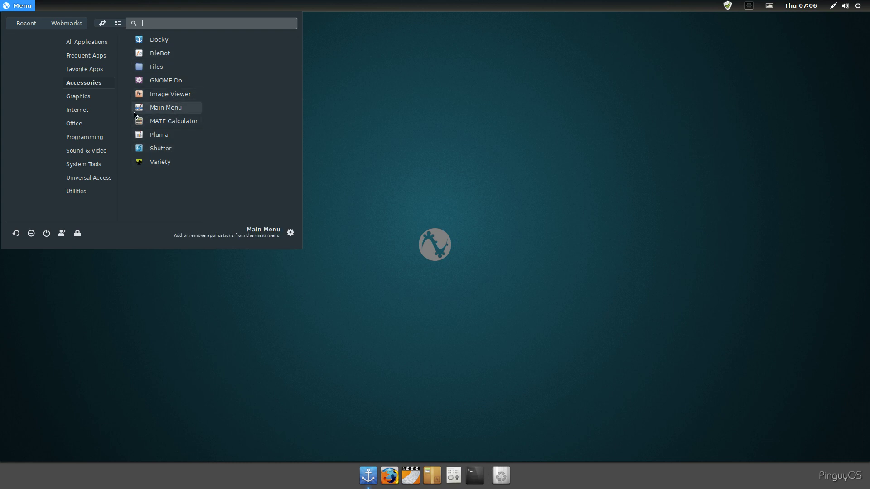
left_click(78, 96)
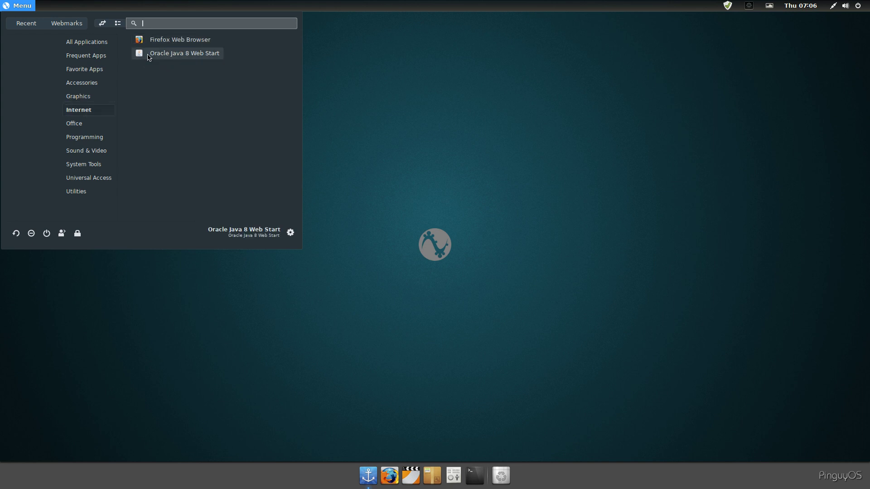
left_click(75, 123)
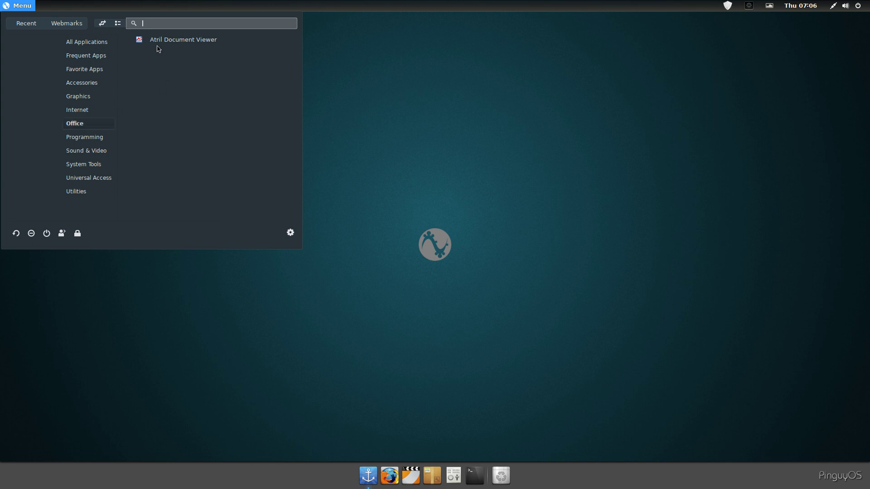
Step: Continue through Programming and Sound & Video, finishing on the System Tools apps
left_click(85, 137)
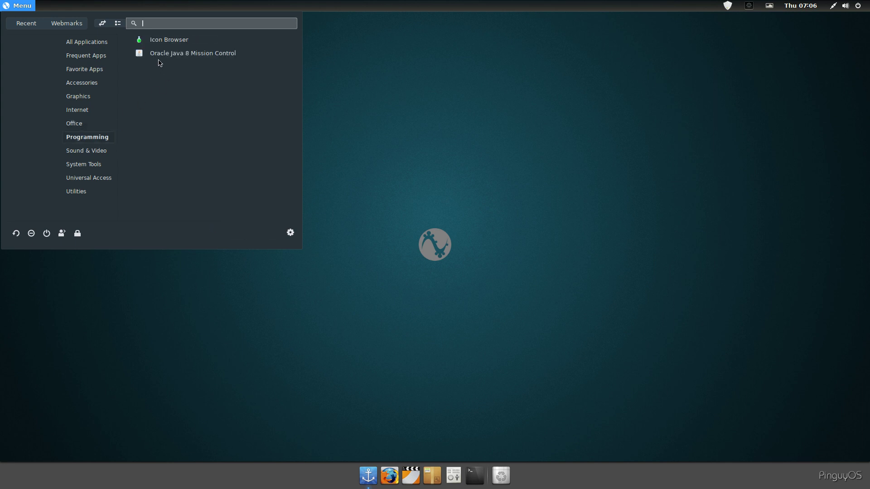
left_click(86, 151)
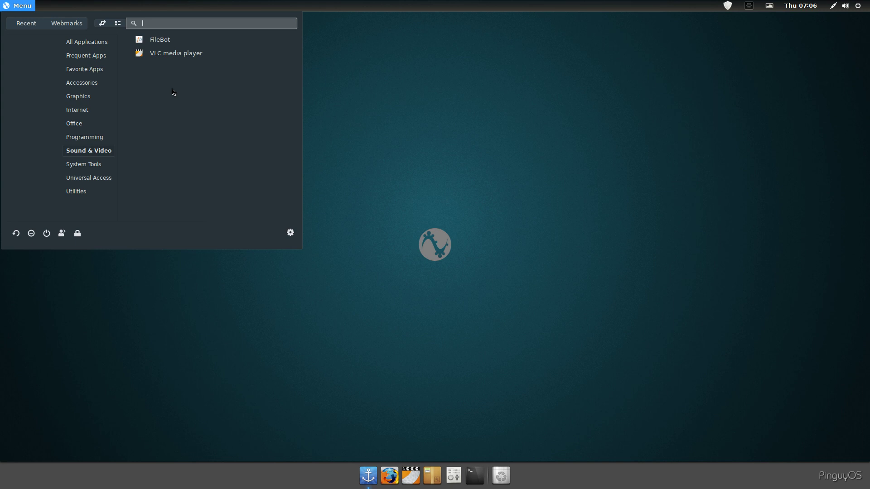
left_click(84, 164)
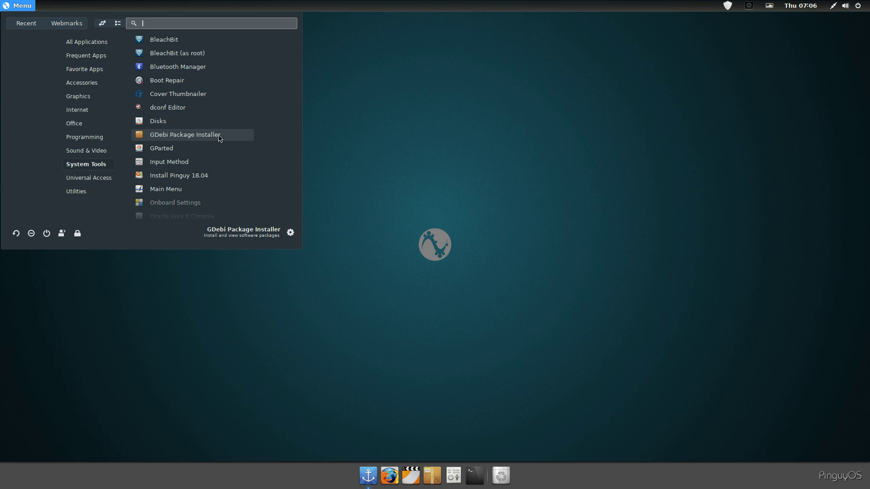
mouse_move(187, 169)
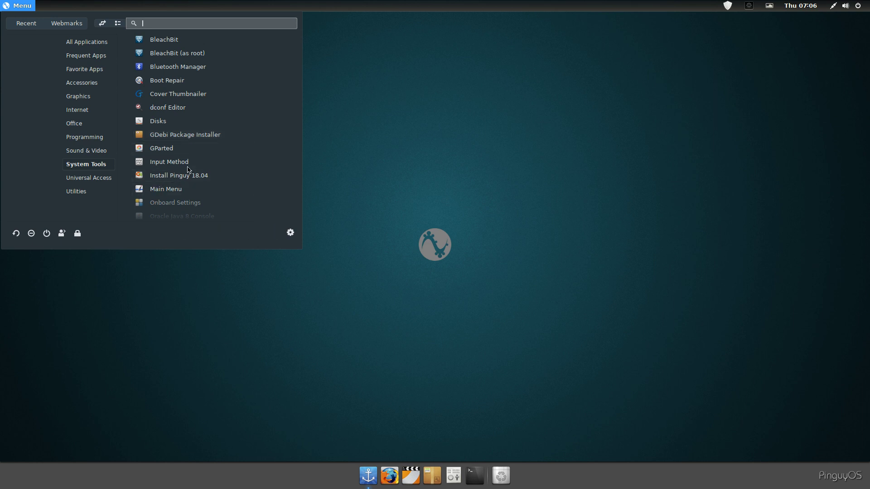
Step: Scroll the System Tools list down to its final entries, Ubuntu Cleaner and Y PPA Manager
scroll("down", 3)
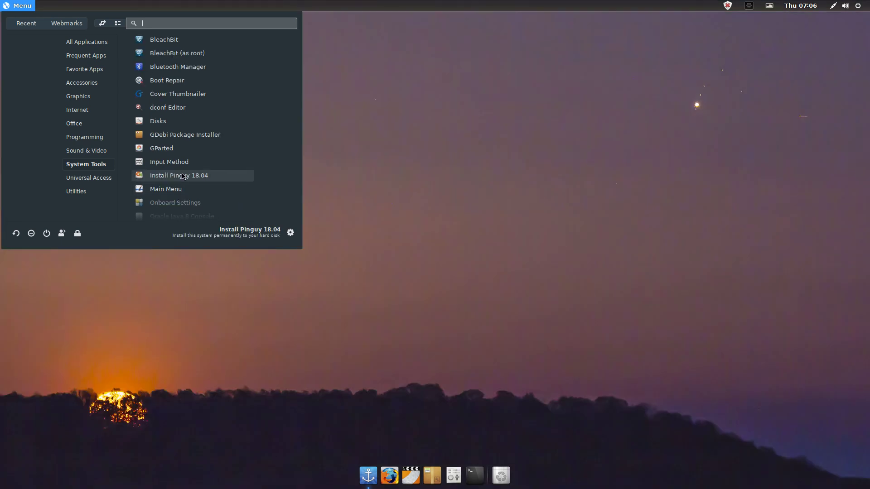
scroll("down", 3)
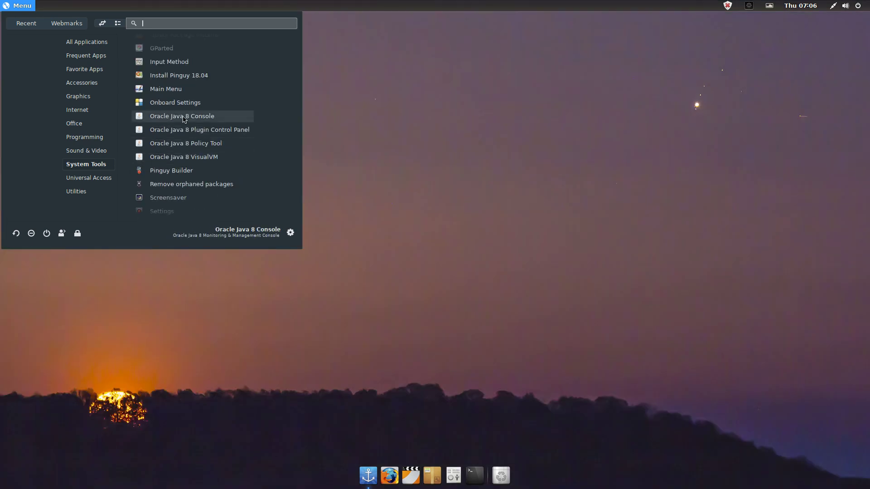
mouse_move(177, 81)
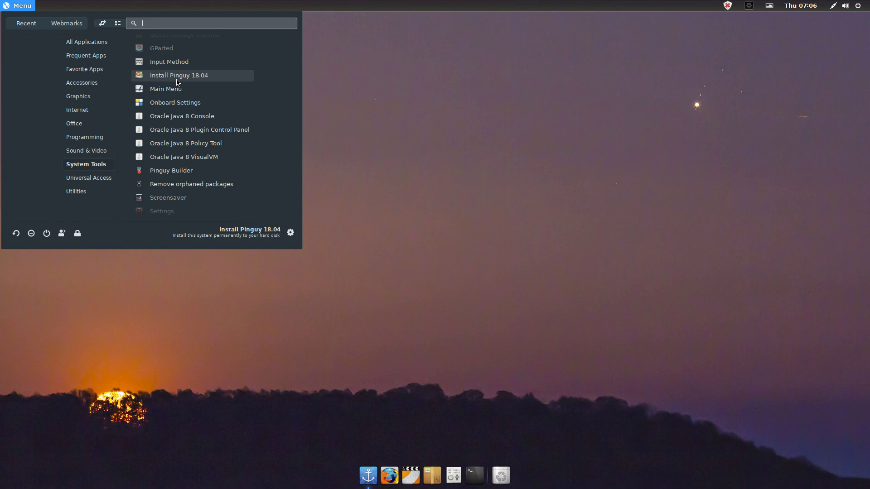
mouse_move(189, 106)
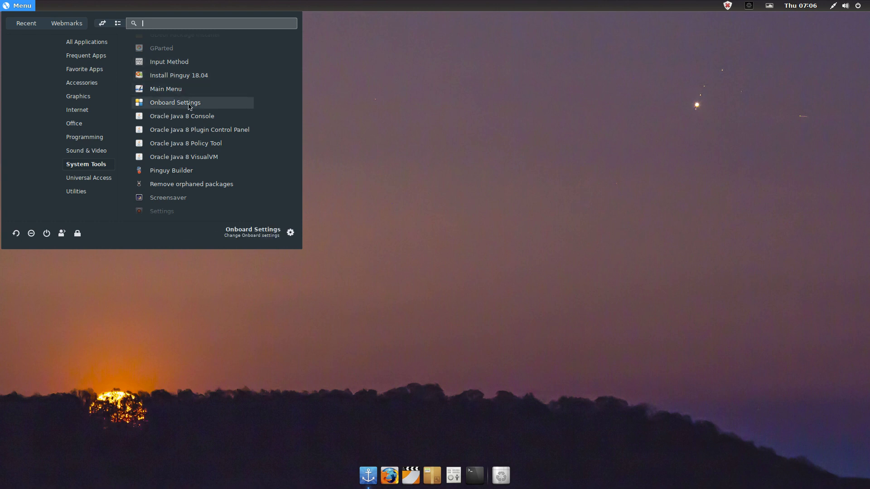
mouse_move(183, 176)
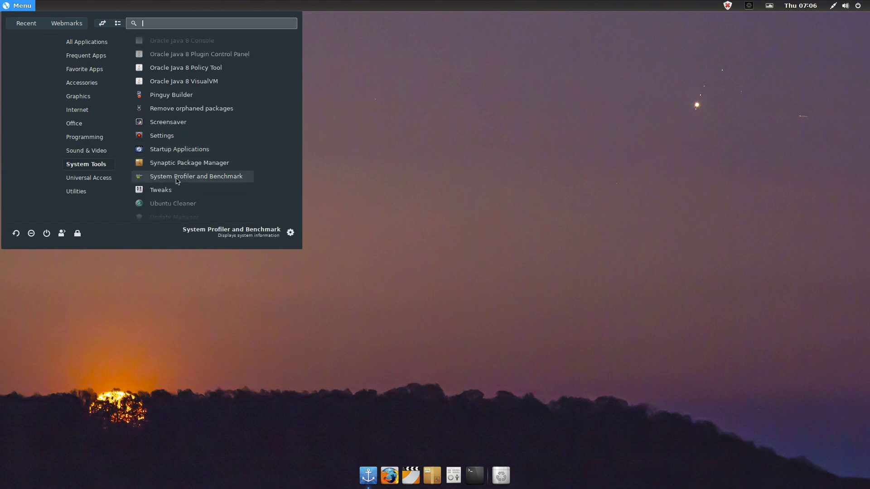
mouse_move(189, 183)
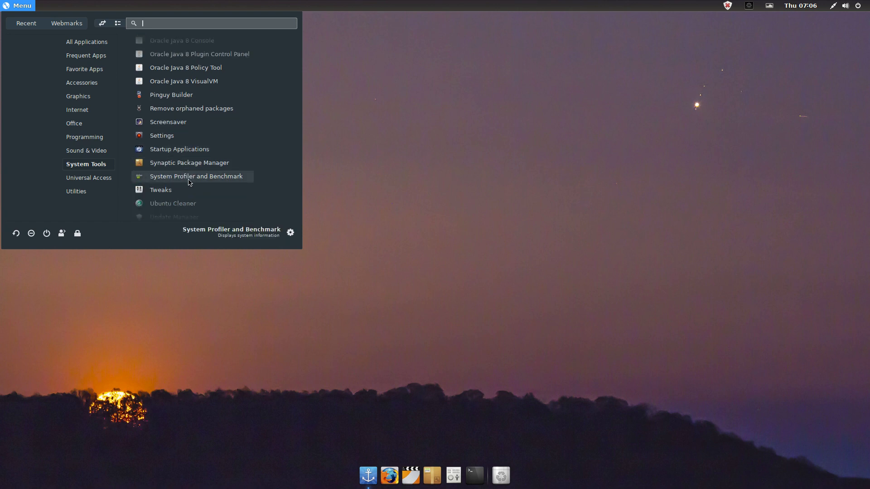
scroll("down", 3)
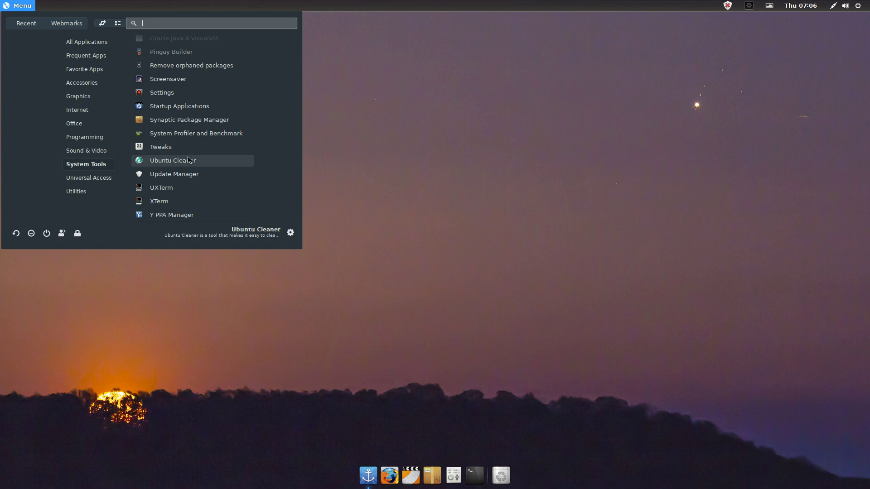
mouse_move(180, 106)
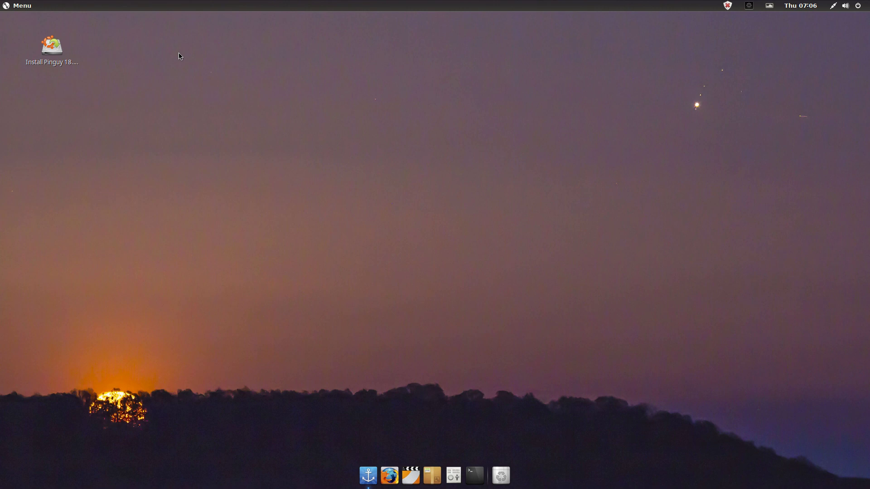
mouse_move(348, 121)
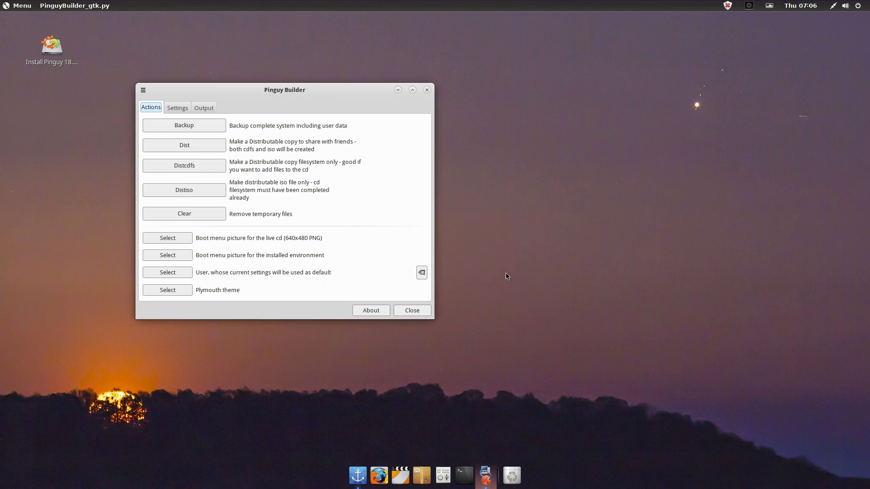
mouse_move(255, 234)
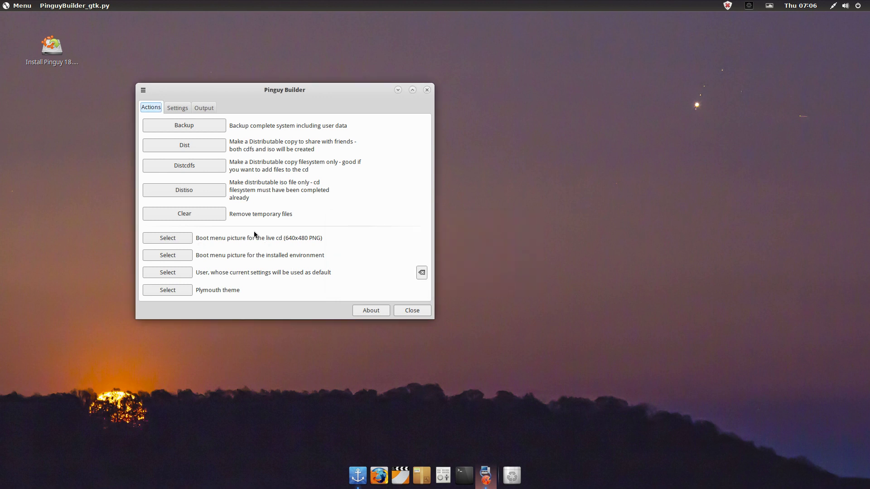
mouse_move(242, 149)
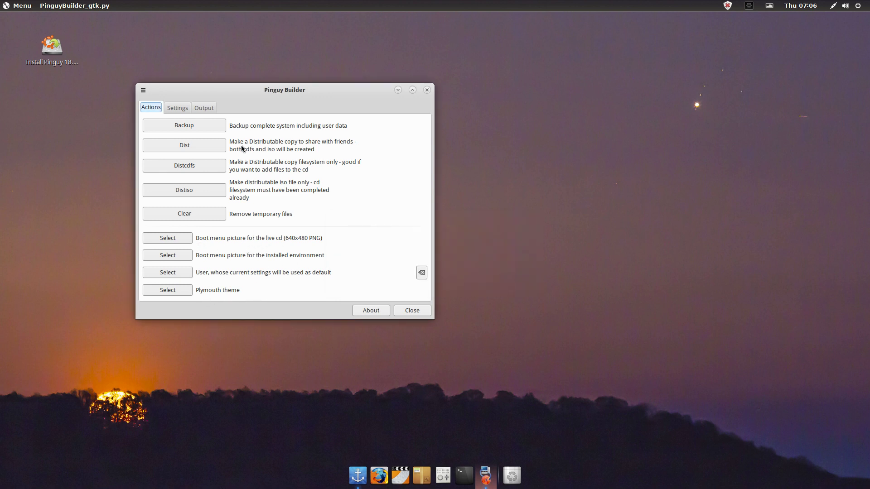
mouse_move(200, 146)
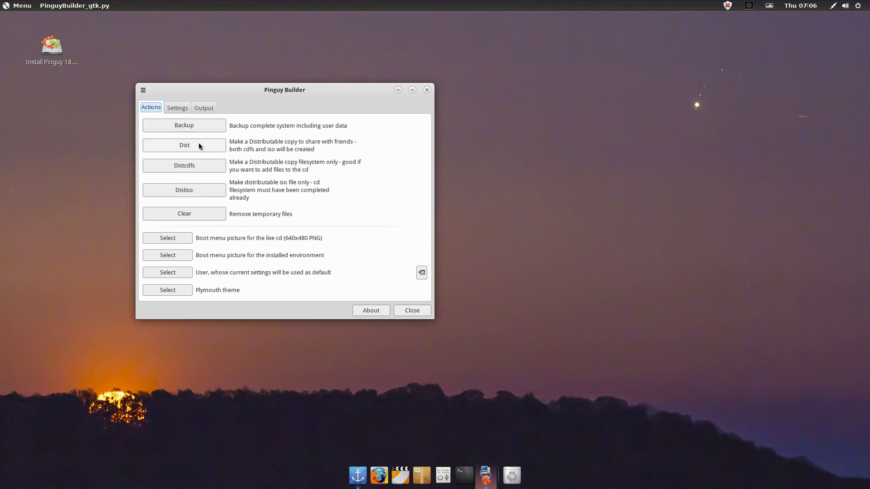
mouse_move(182, 109)
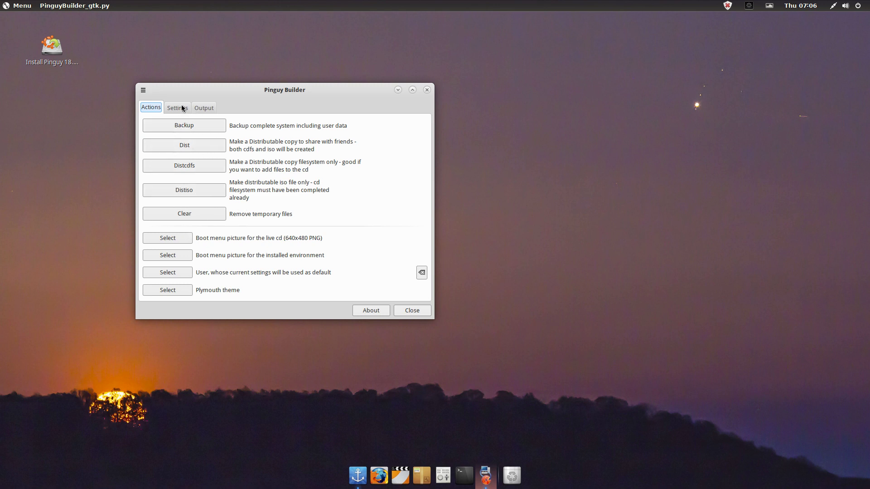
left_click(177, 107)
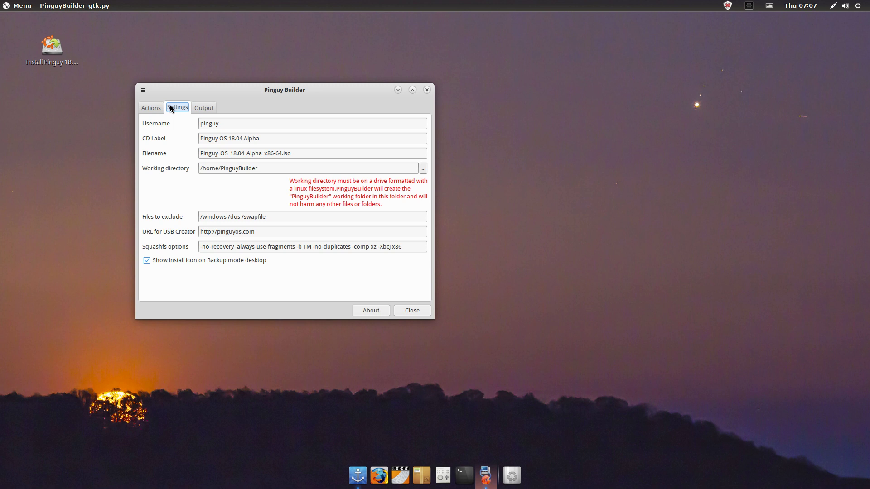
left_click(150, 106)
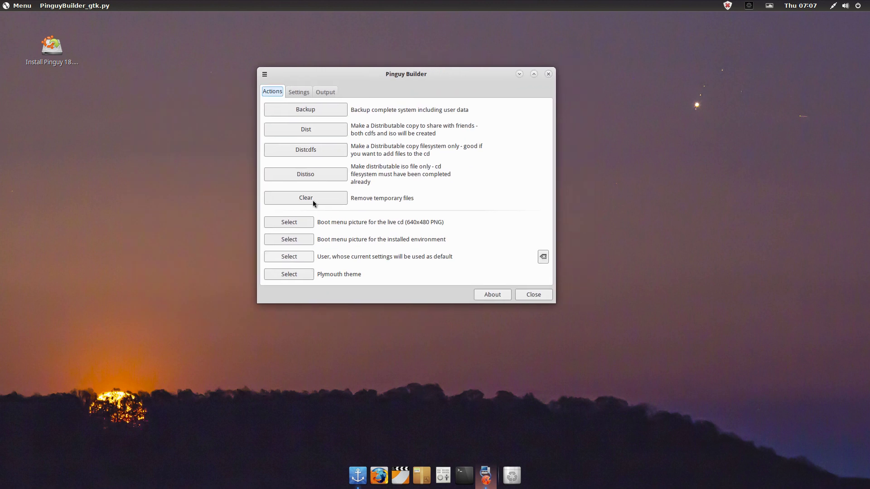
left_click(533, 295)
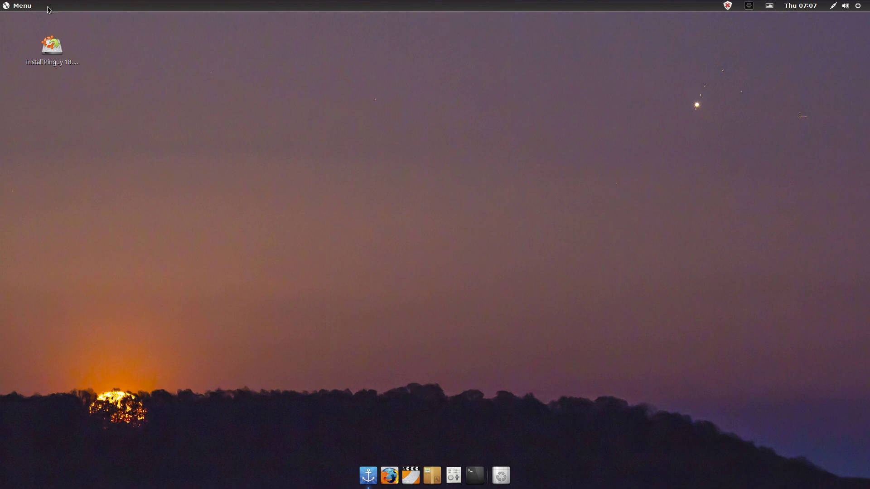
left_click(19, 5)
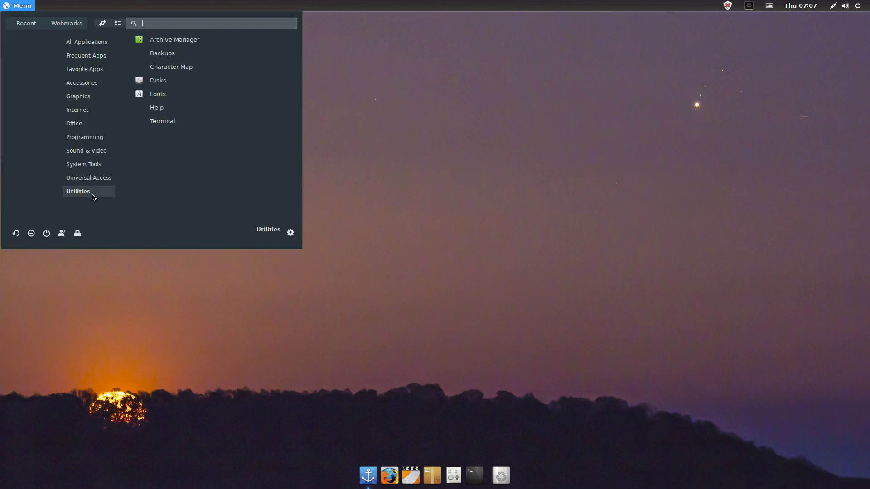
mouse_move(159, 95)
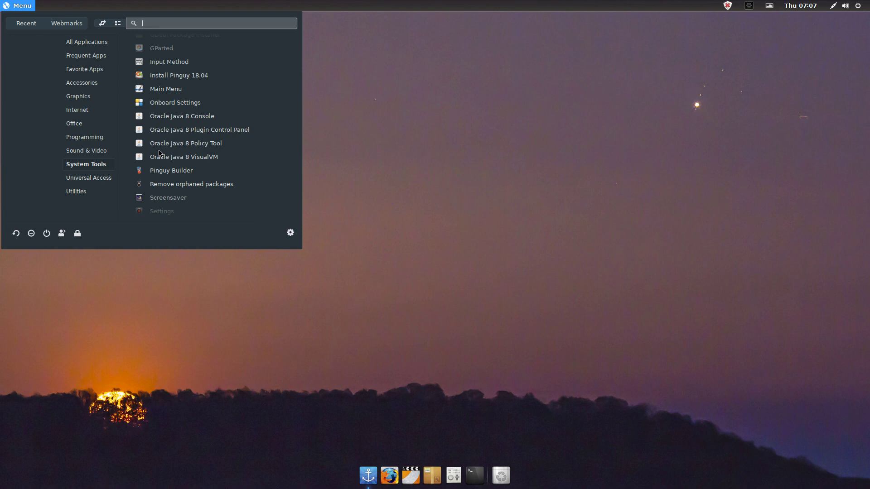
scroll("down", 3)
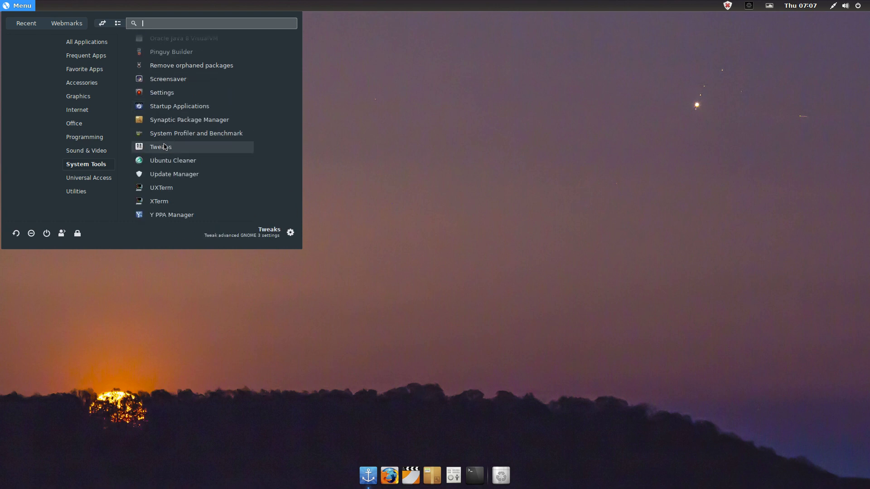
mouse_move(18, 33)
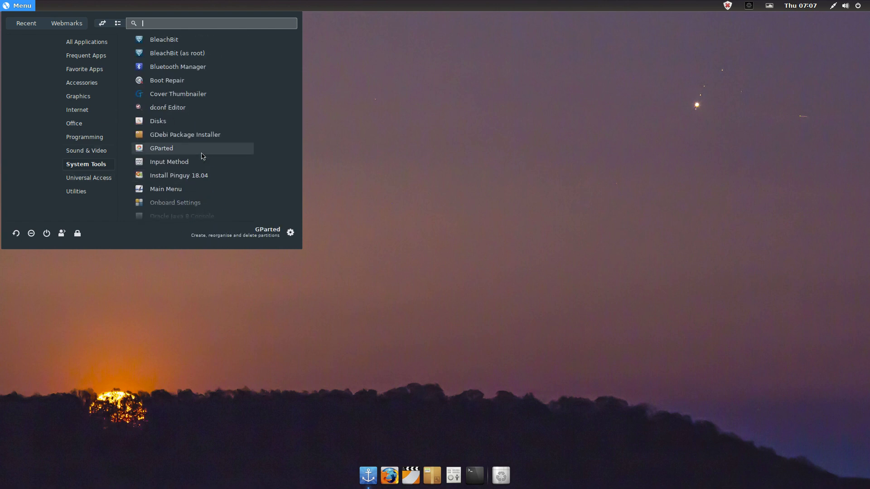
mouse_move(197, 140)
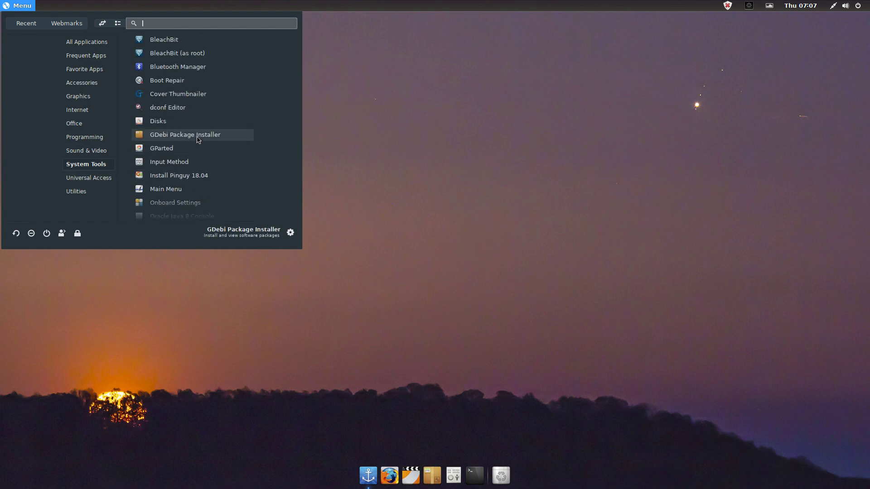
mouse_move(90, 100)
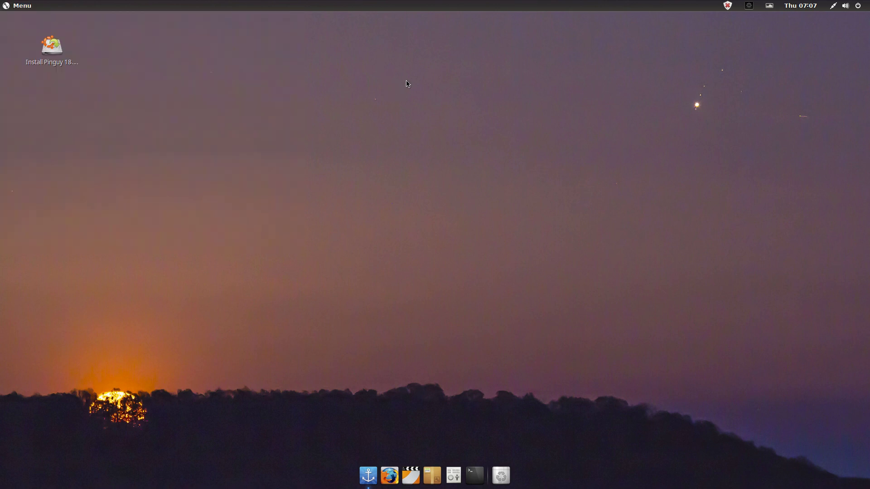
right_click(407, 83)
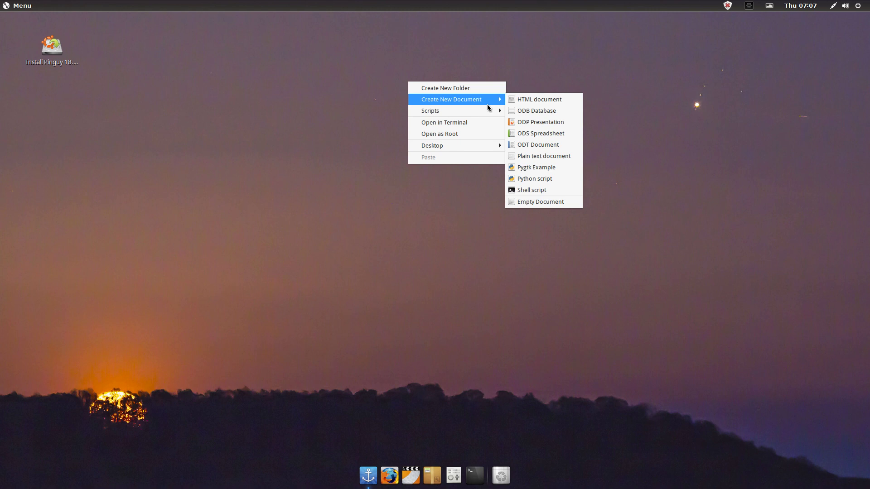
mouse_move(543, 156)
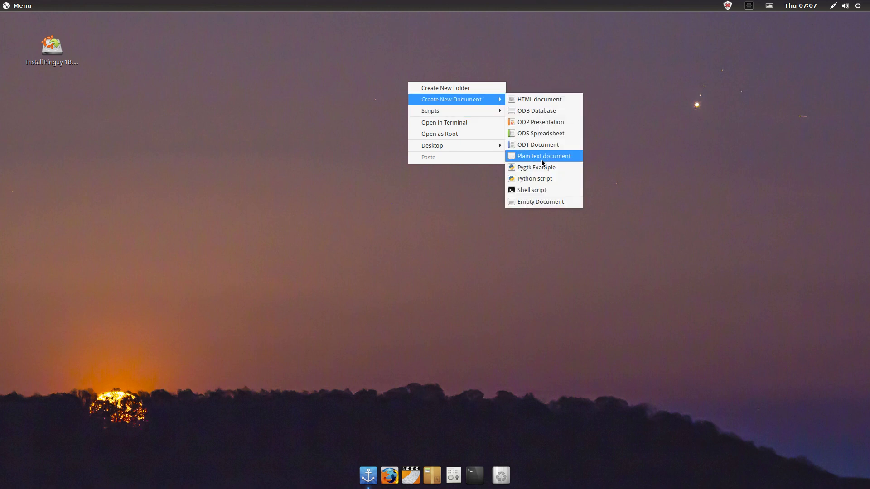
mouse_move(430, 110)
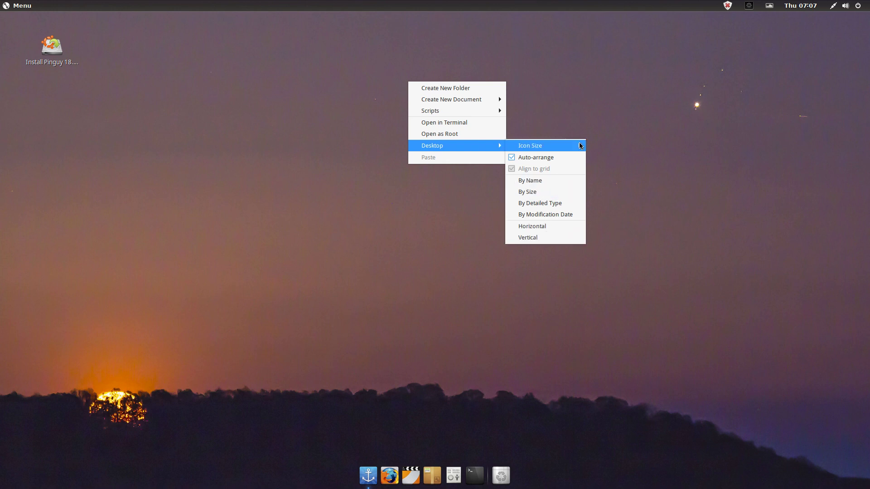
left_click(565, 424)
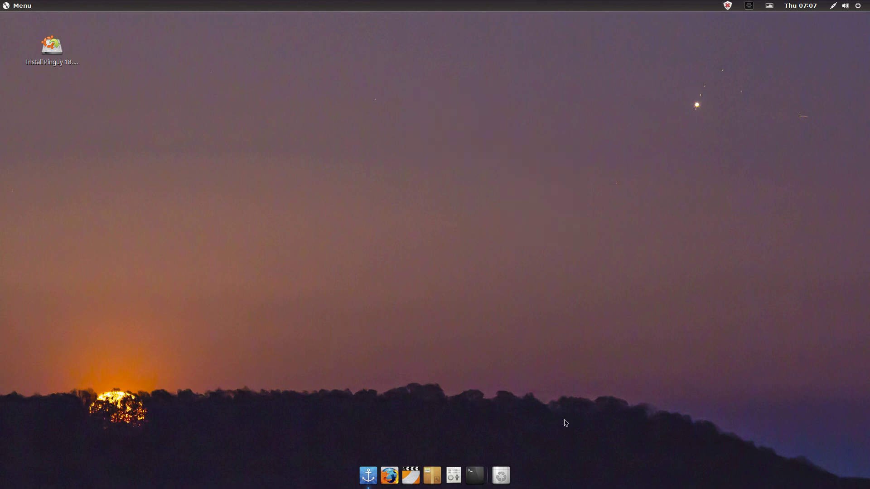
mouse_move(473, 478)
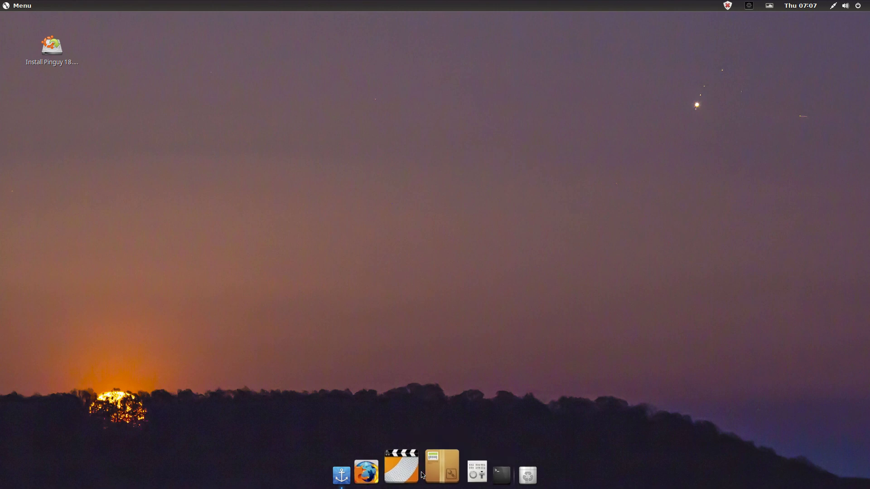
mouse_move(418, 473)
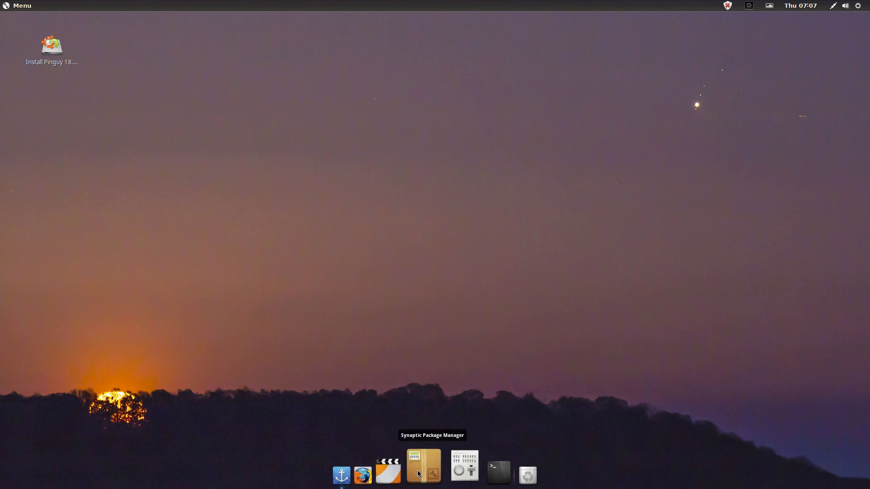
mouse_move(445, 375)
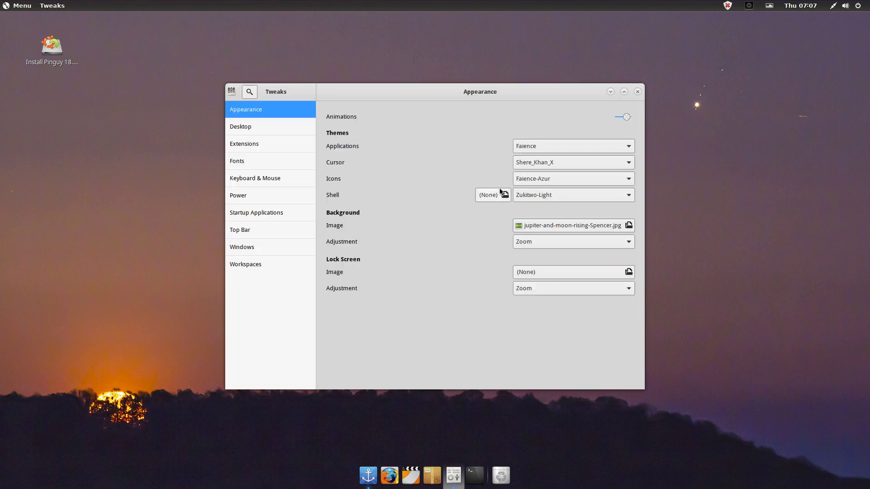
Step: View the Extensions and Startup Applications pages in GNOME Tweaks, then close Tweaks
left_click(573, 146)
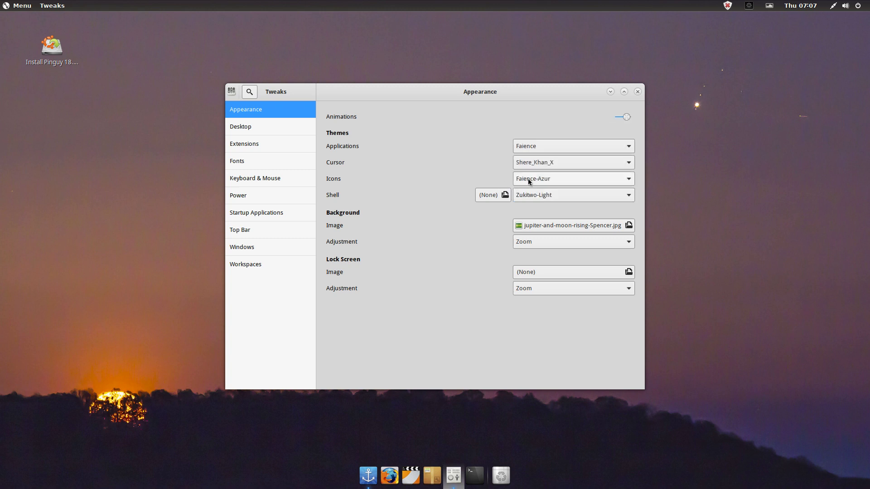
mouse_move(266, 197)
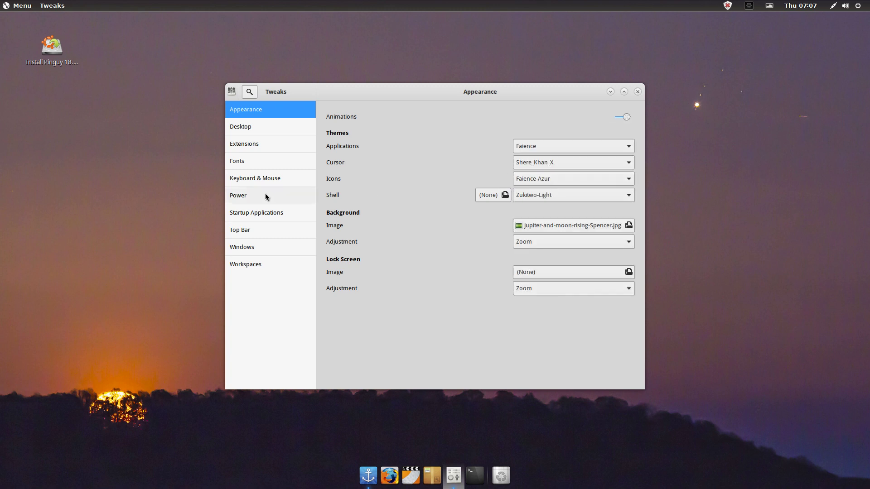
left_click(245, 143)
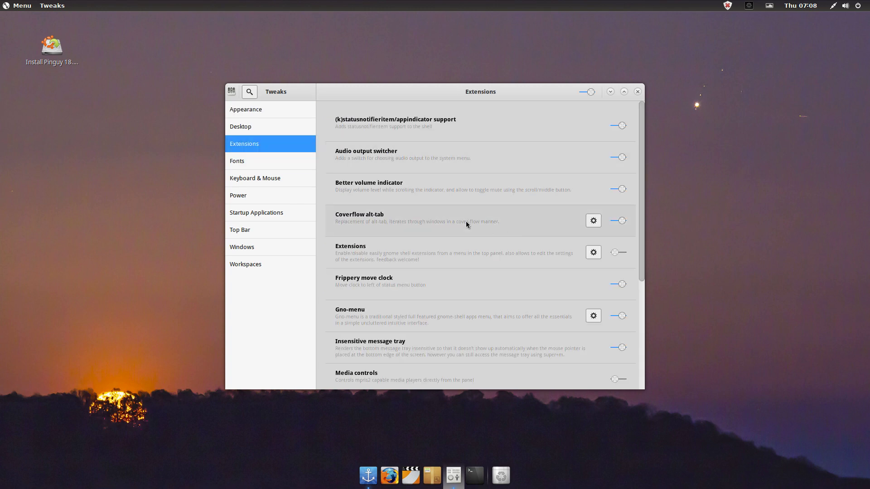
mouse_move(486, 250)
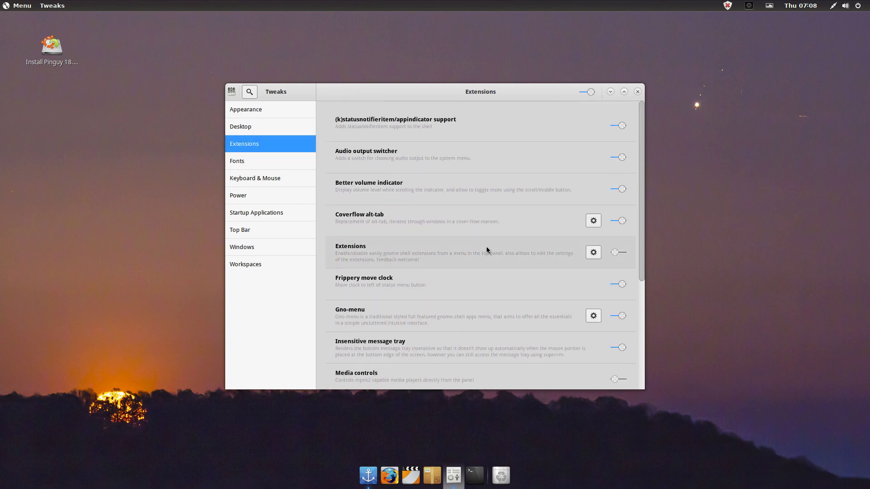
left_click(257, 212)
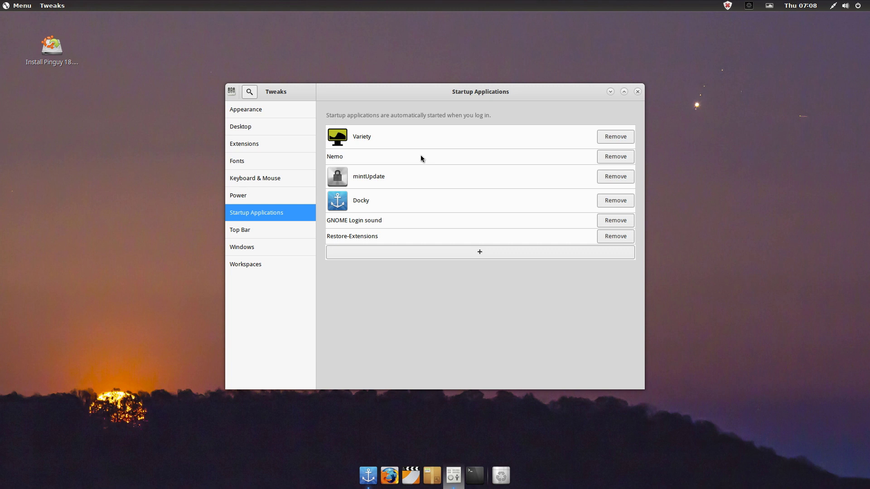
left_click(638, 92)
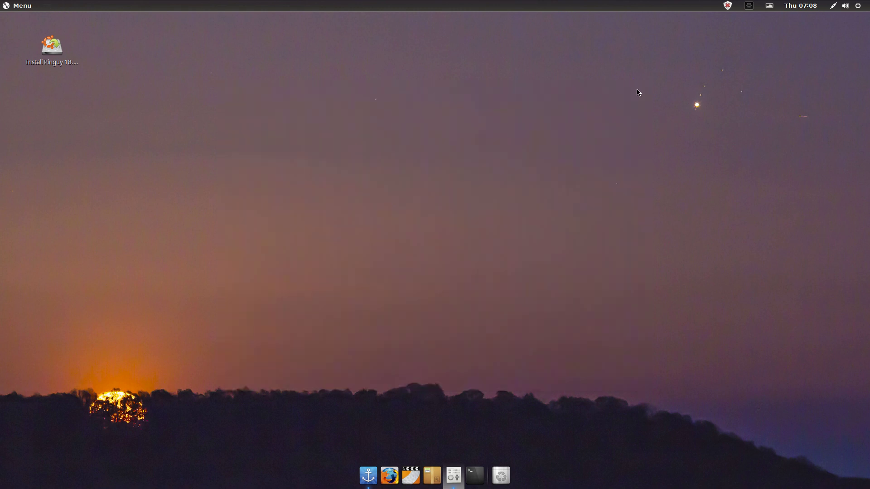
mouse_move(375, 71)
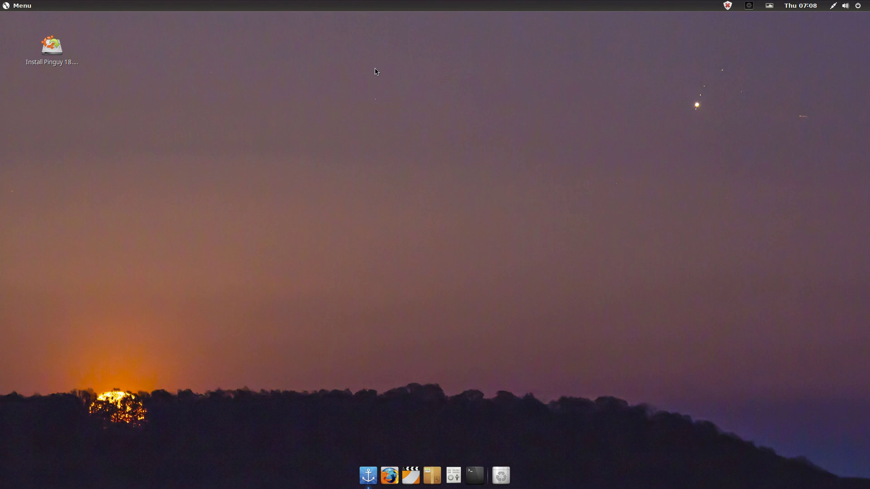
mouse_move(133, 85)
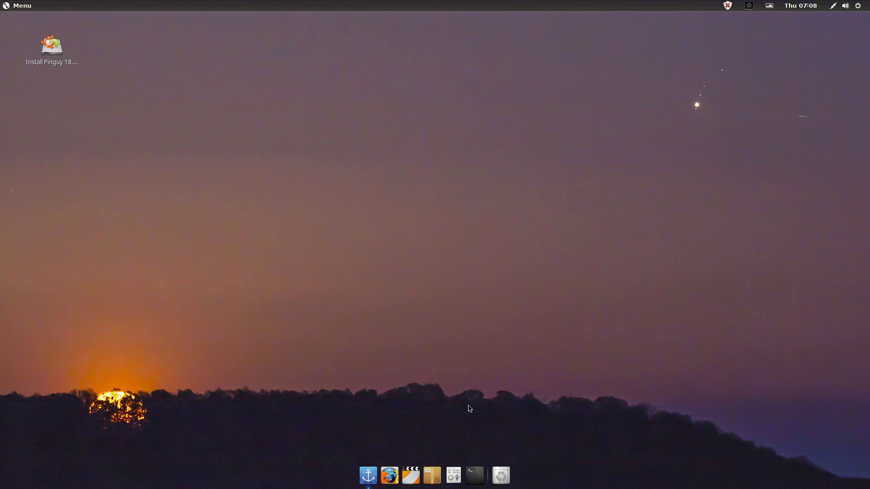
mouse_move(306, 161)
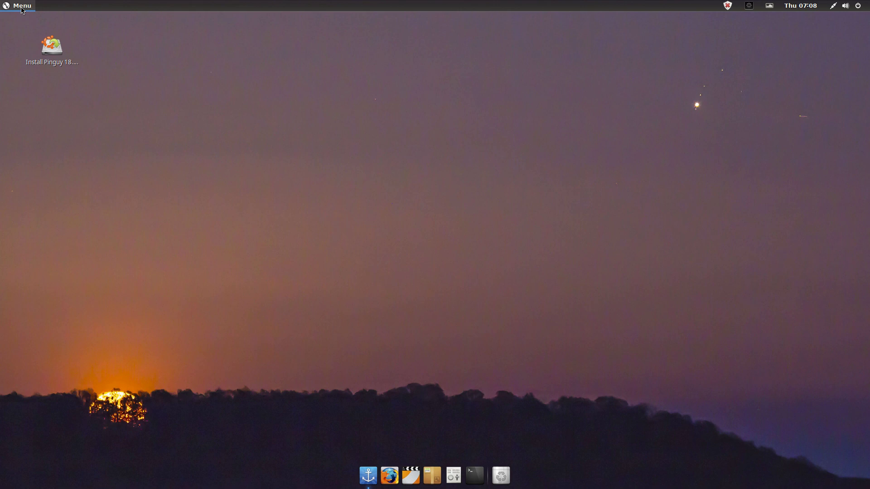
left_click(20, 5)
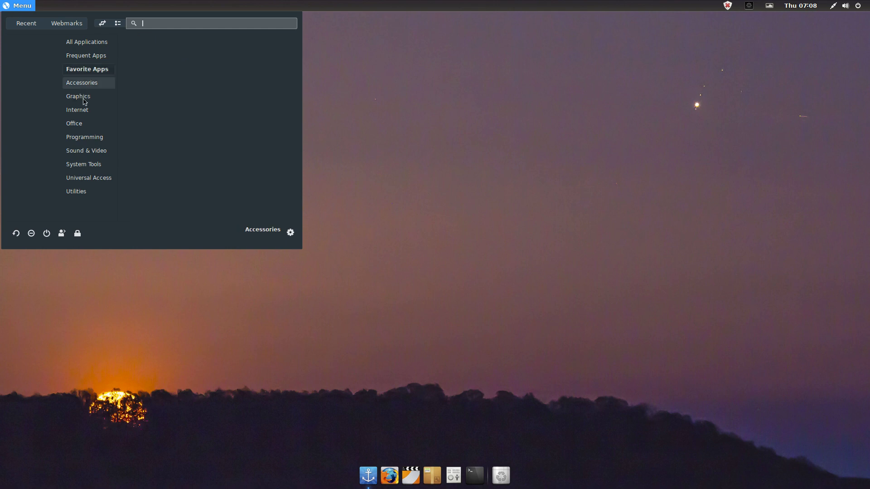
left_click(25, 23)
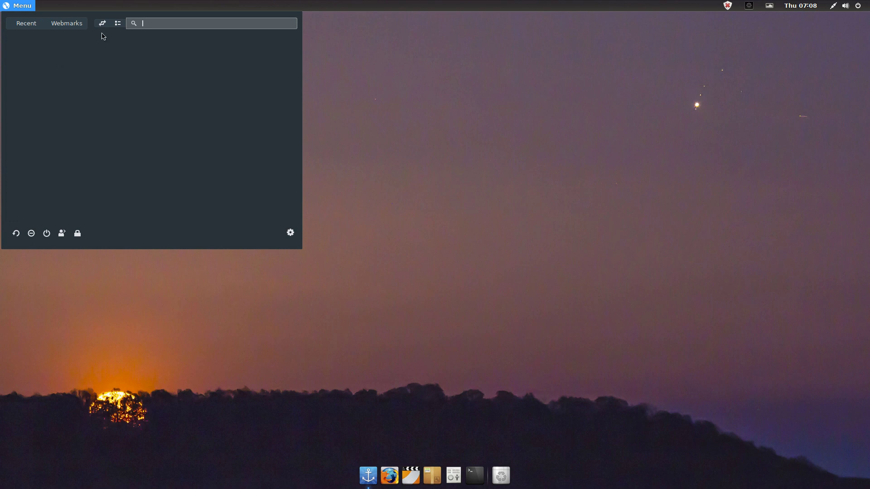
left_click(118, 23)
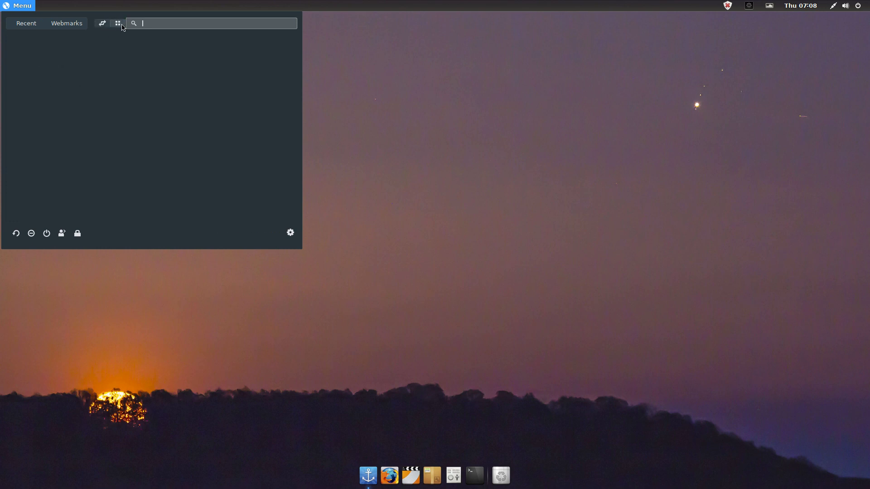
left_click(18, 4)
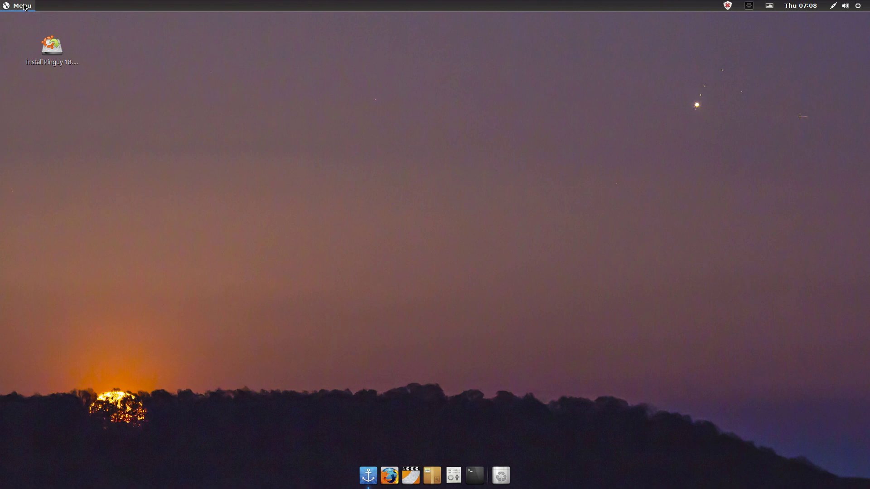
left_click(18, 4)
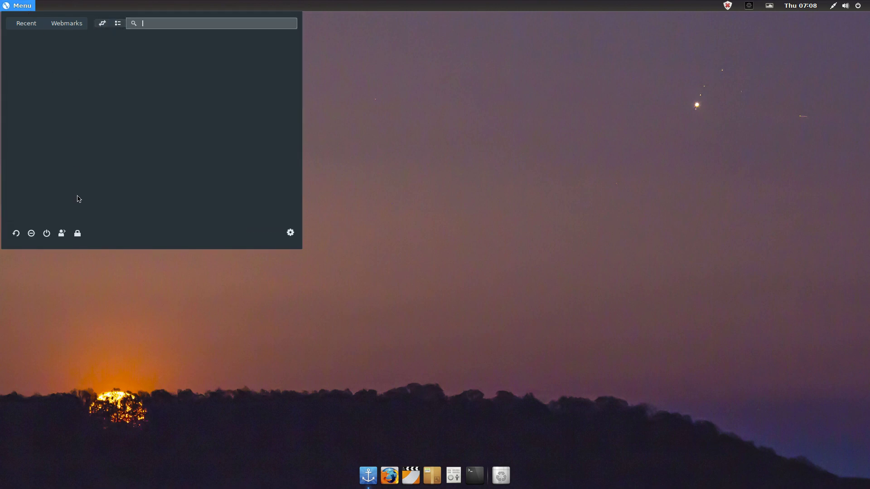
left_click(117, 23)
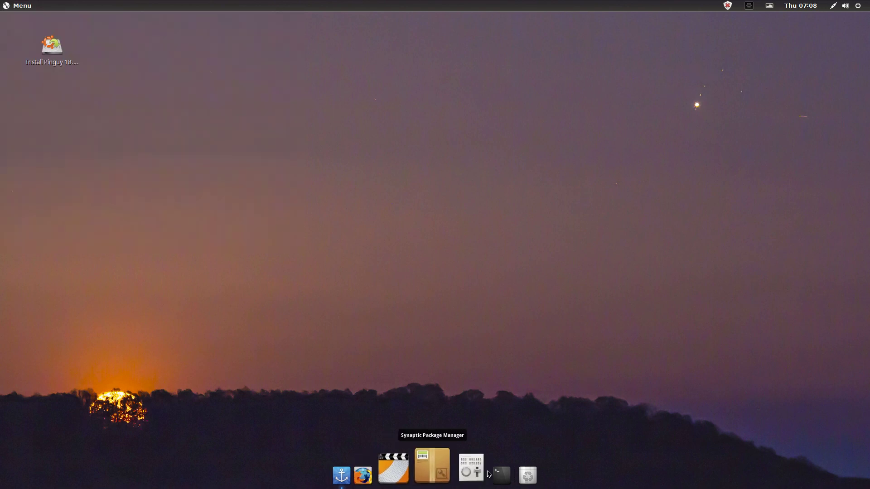
mouse_move(769, 152)
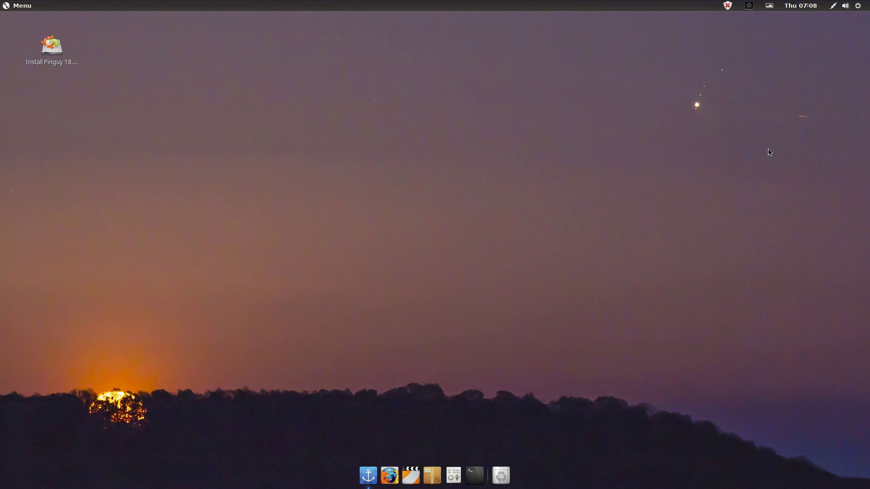
mouse_move(123, 109)
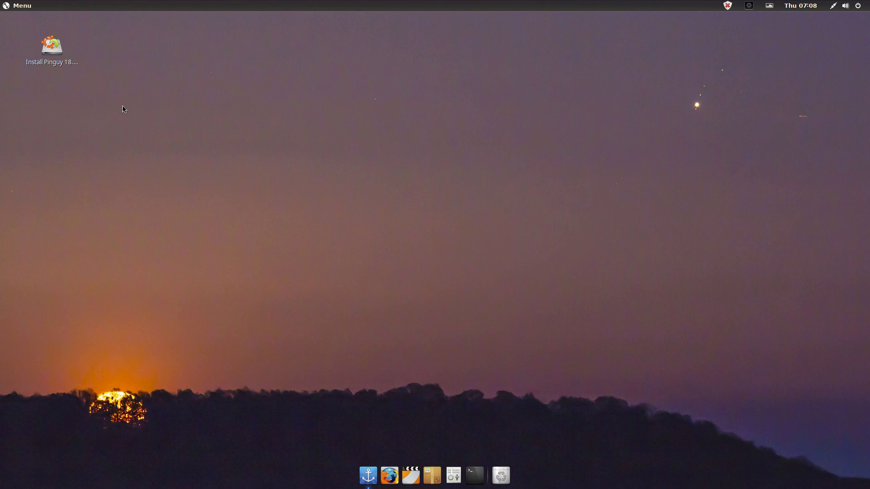
left_click(18, 5)
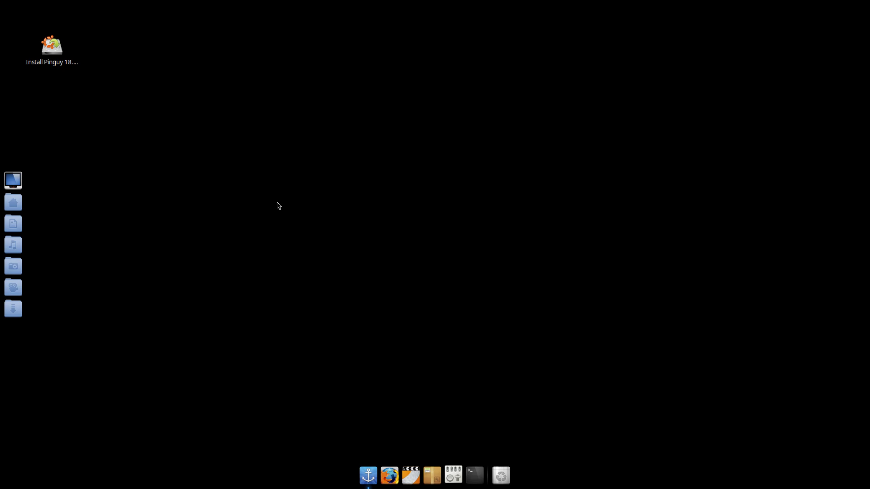
mouse_move(279, 207)
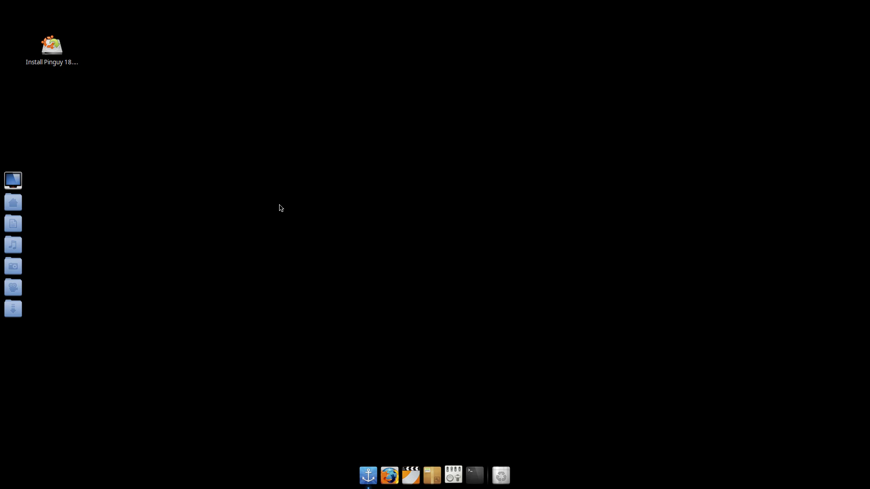
mouse_move(281, 194)
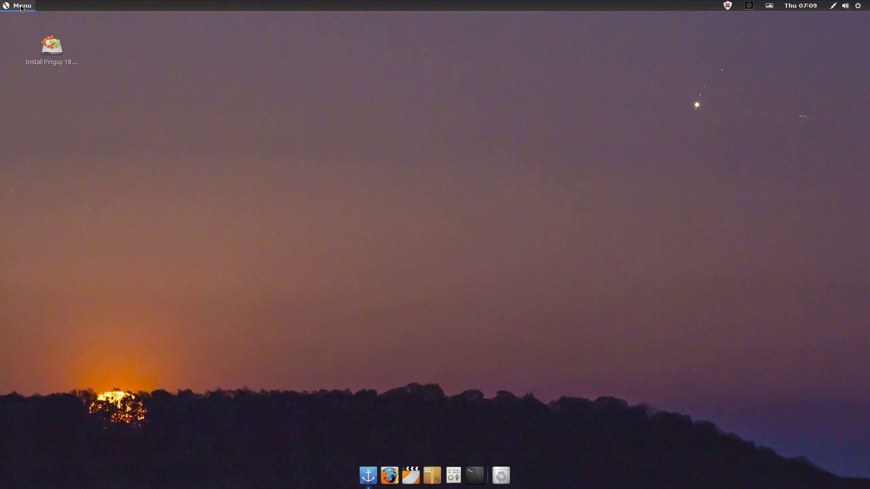
Step: Browse Accessories and Internet, landing on Sound & Video listing FileBot and VLC media player
left_click(18, 5)
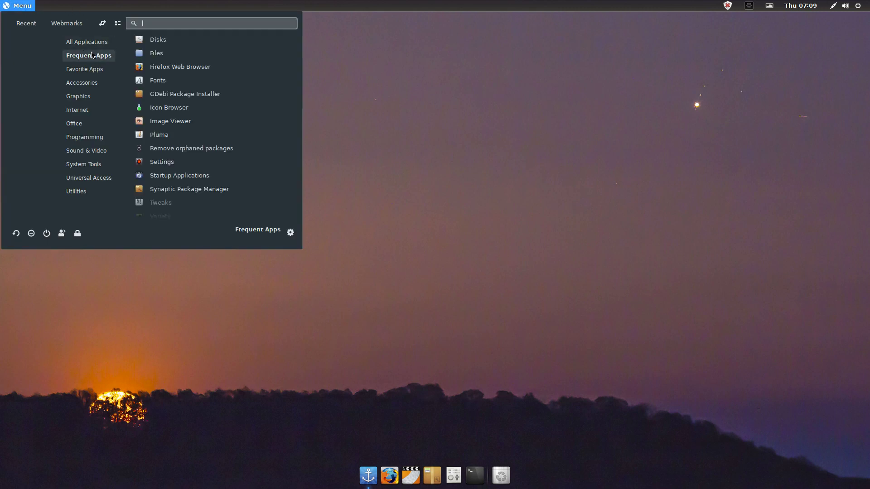
left_click(83, 83)
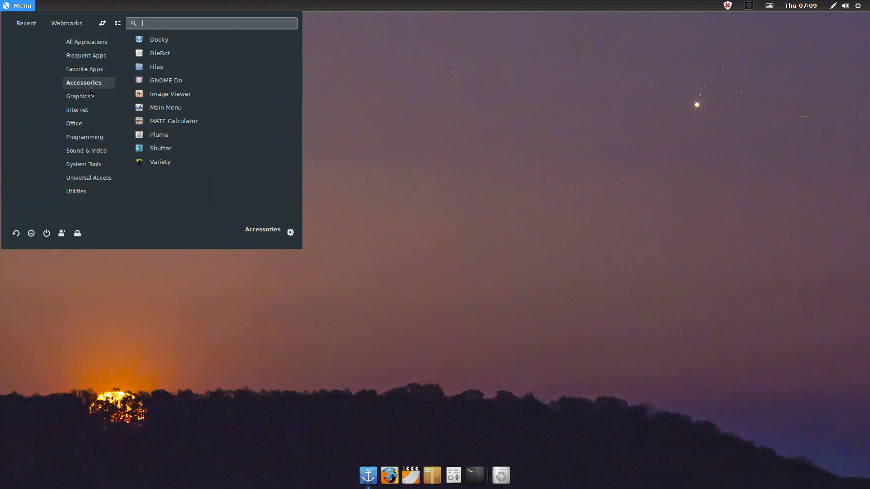
left_click(78, 110)
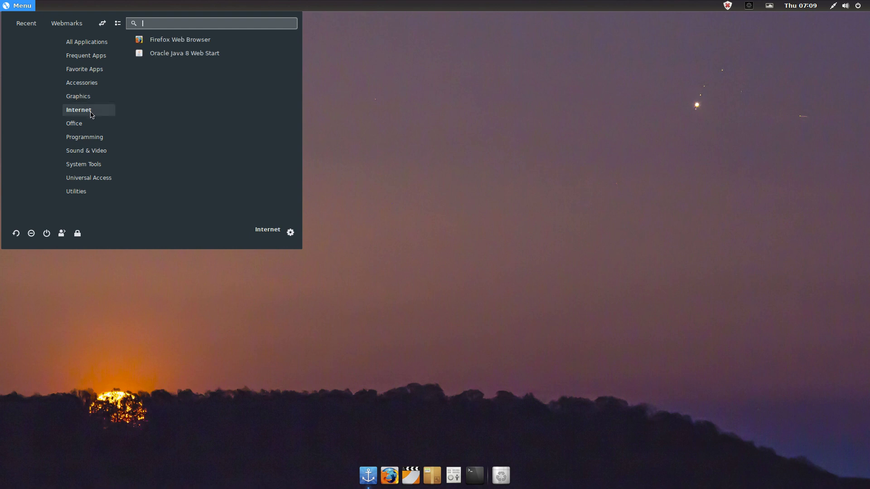
left_click(89, 151)
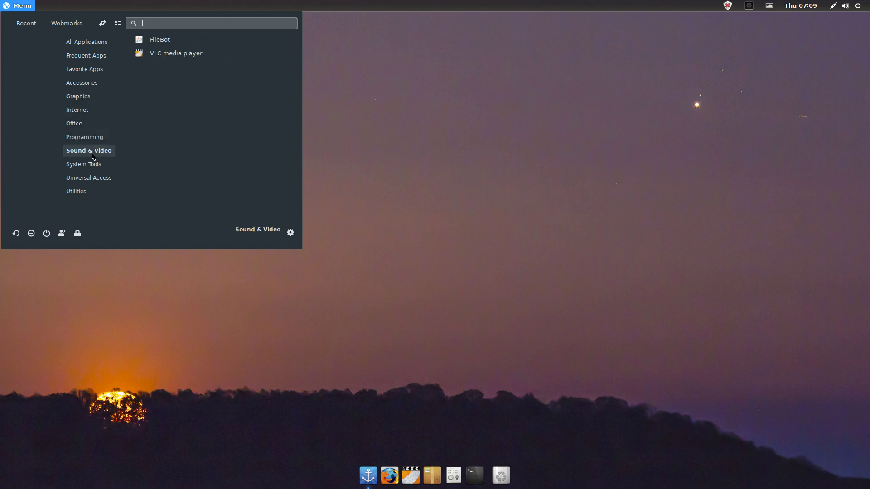
Step: Scroll through the System Tools entries, then dismiss the menu back to the sunset desktop
left_click(86, 164)
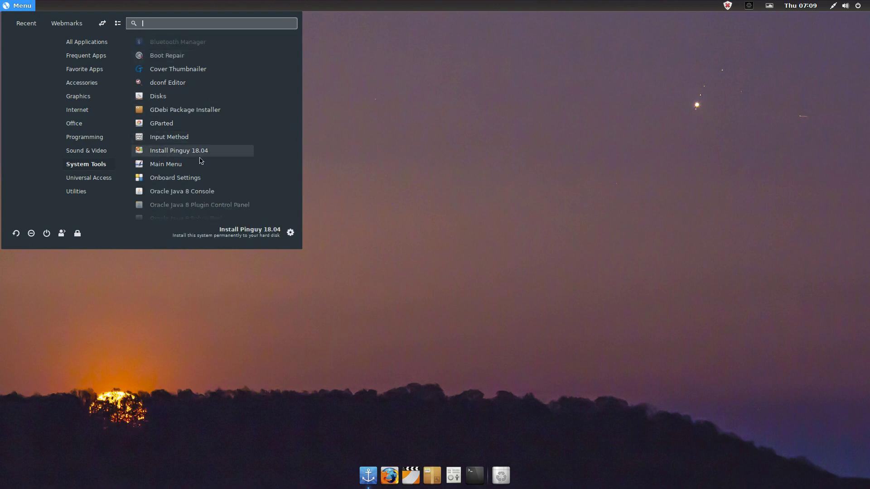
scroll("down", 3)
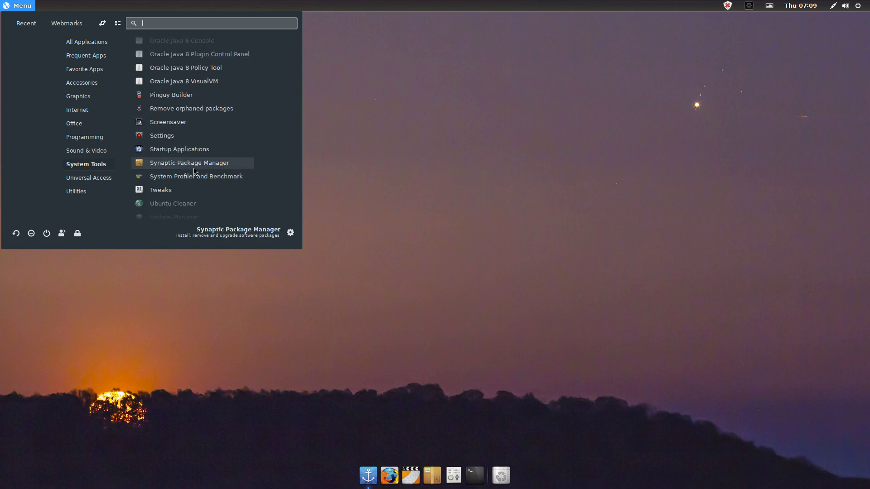
mouse_move(194, 136)
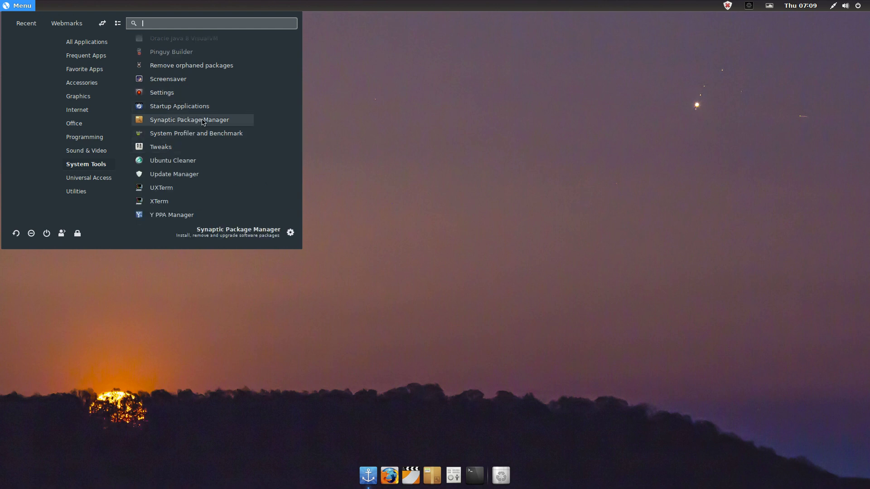
mouse_move(208, 123)
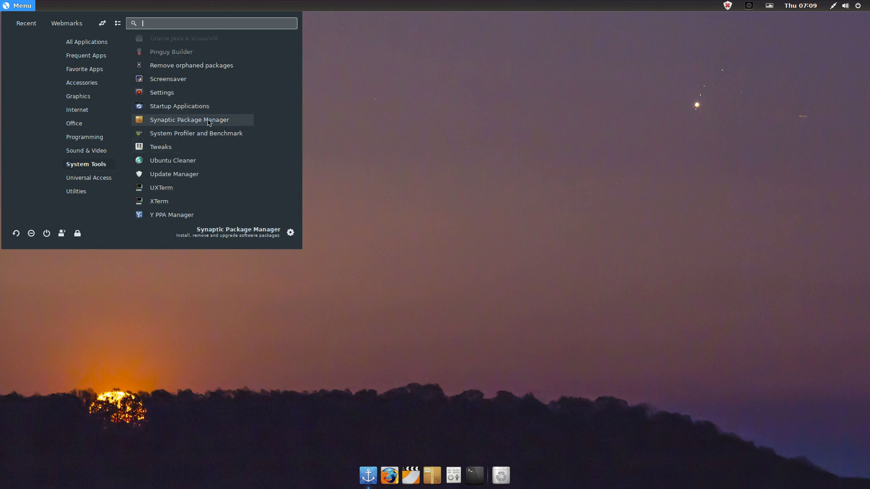
mouse_move(186, 132)
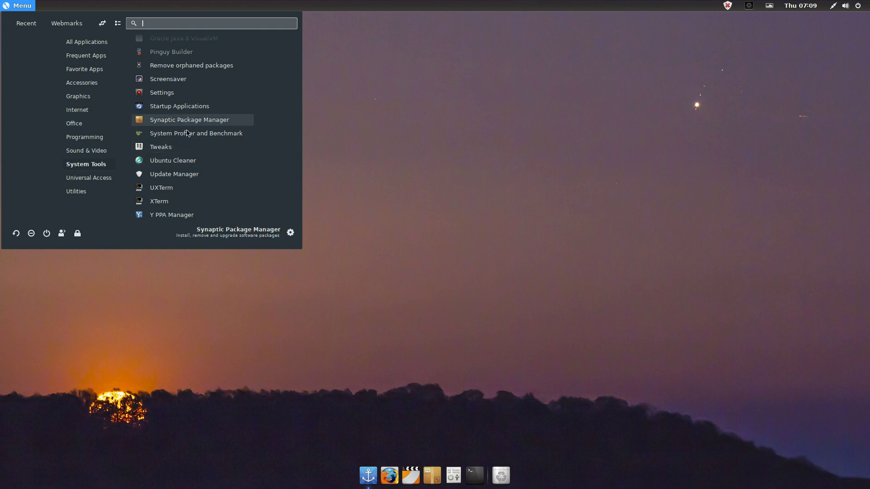
mouse_move(193, 208)
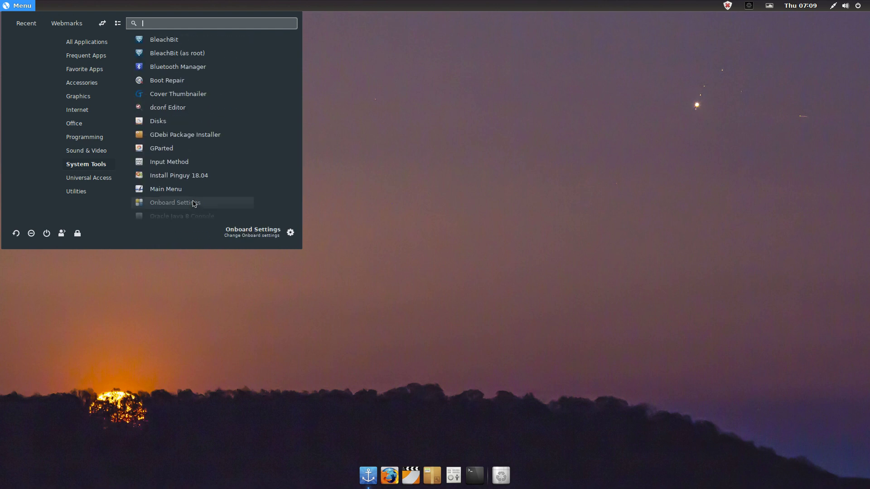
mouse_move(179, 181)
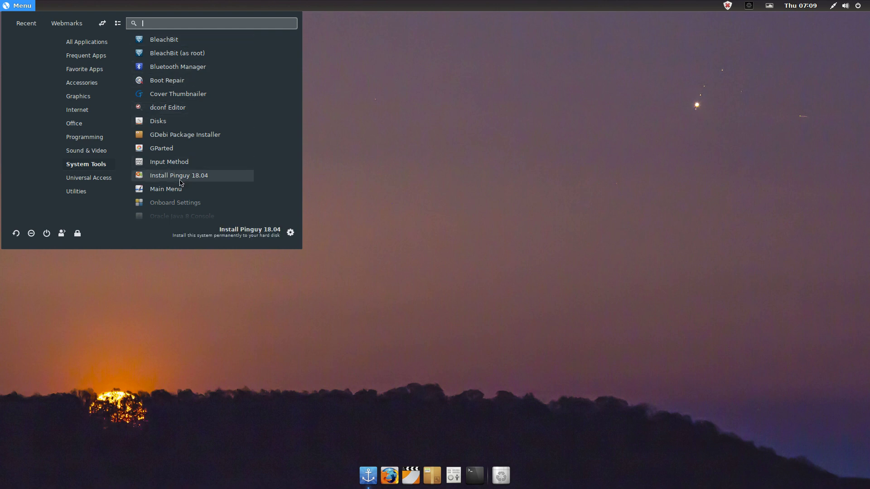
mouse_move(188, 188)
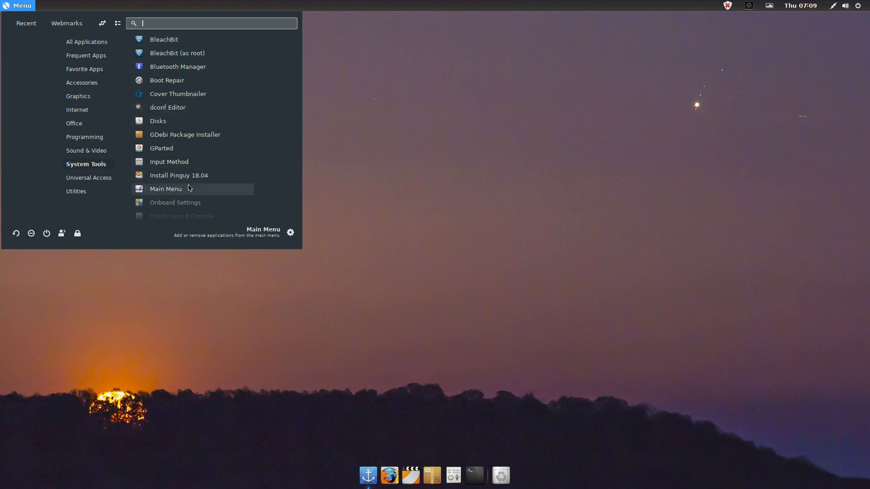
mouse_move(194, 98)
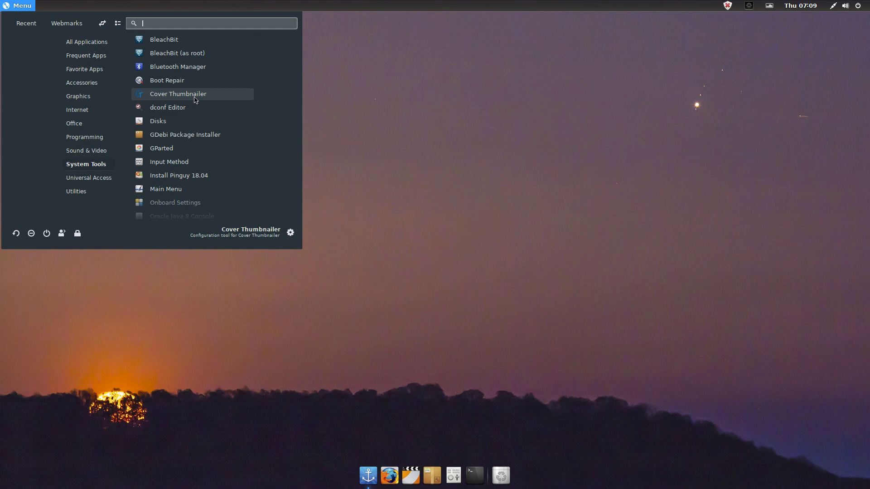
left_click(78, 191)
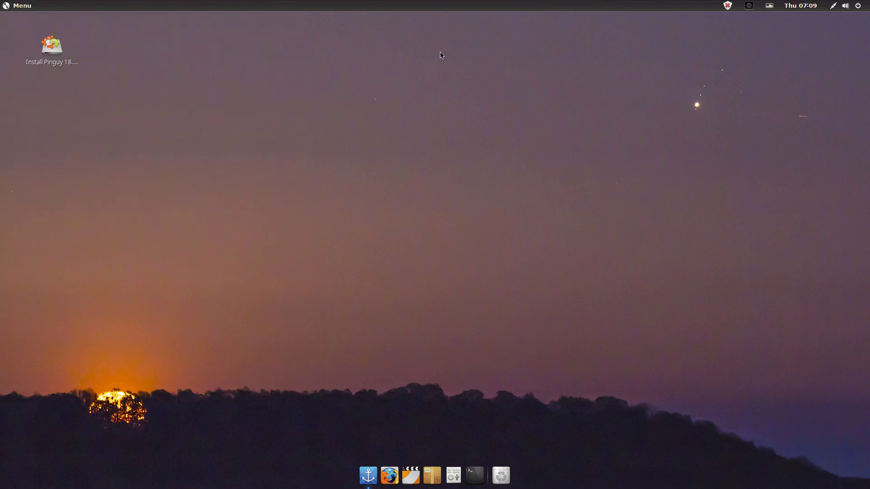
left_click(801, 4)
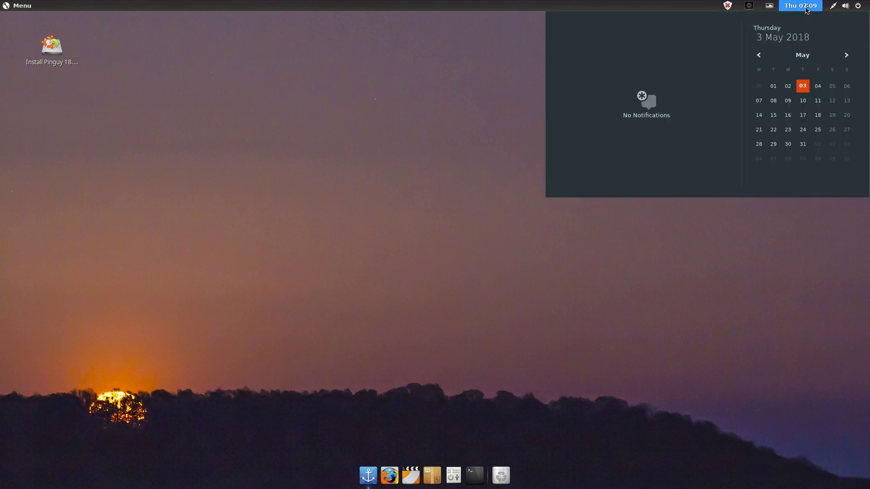
left_click(801, 5)
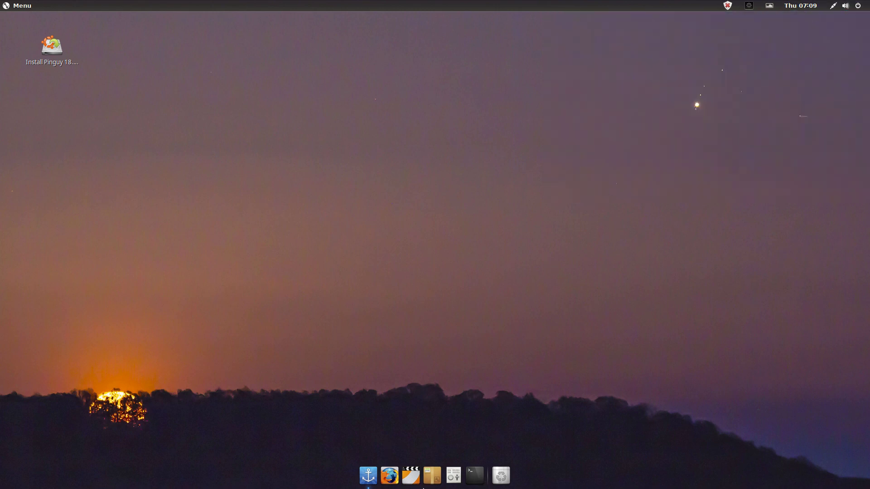
mouse_move(408, 289)
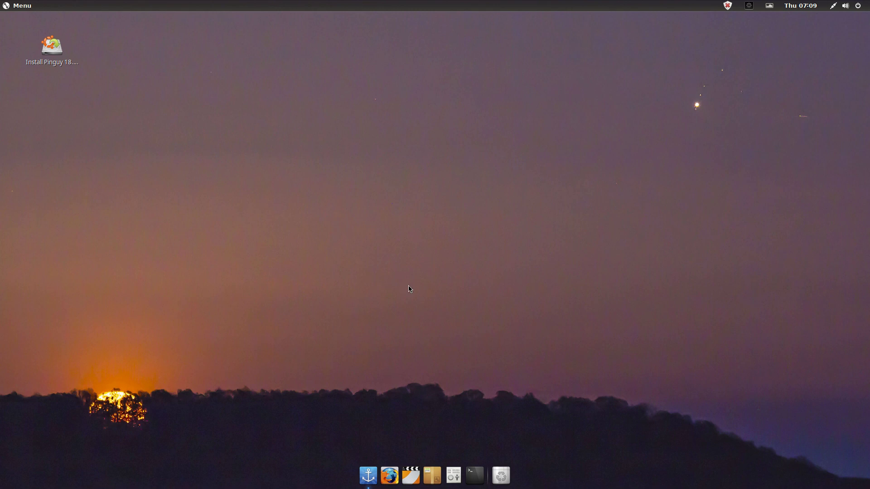
mouse_move(212, 72)
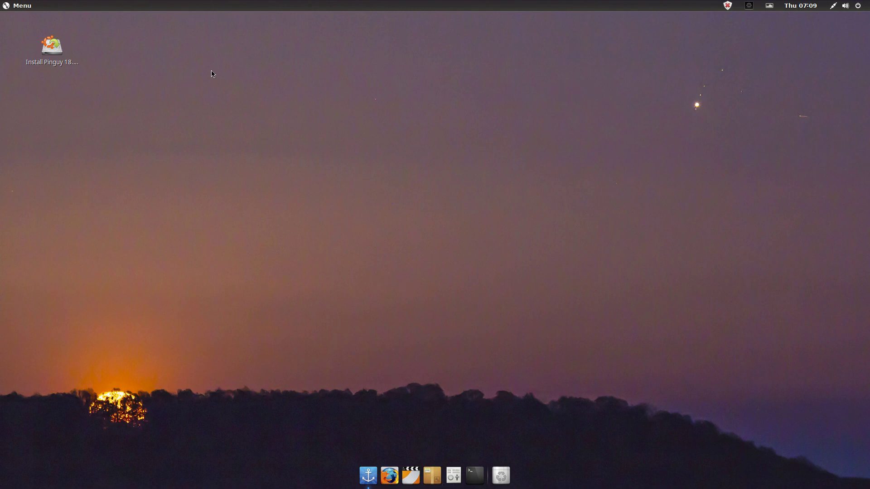
mouse_move(112, 54)
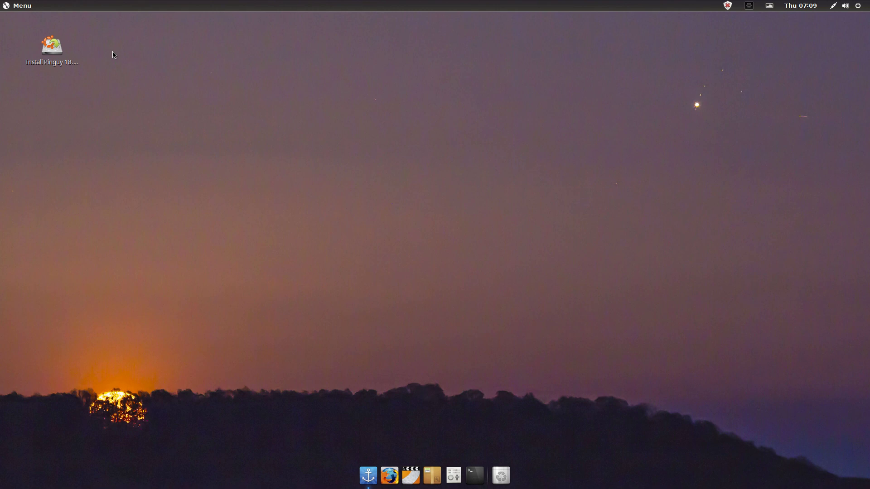
left_click(22, 5)
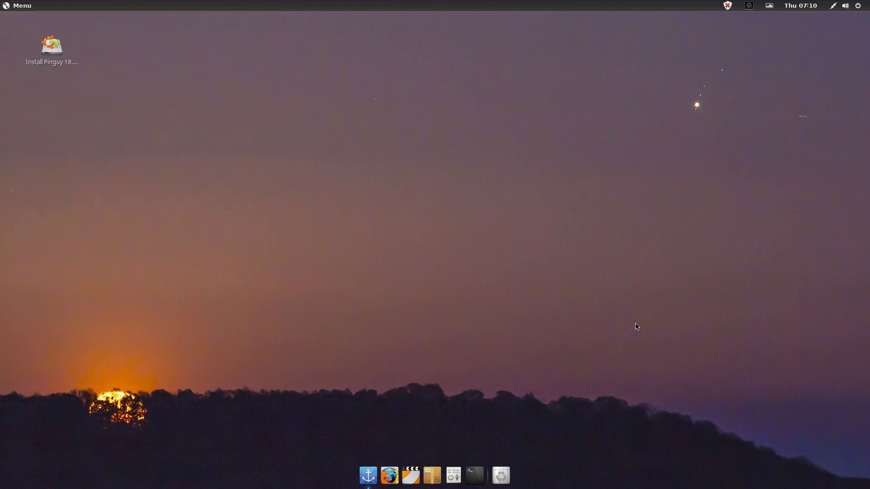
left_click(768, 6)
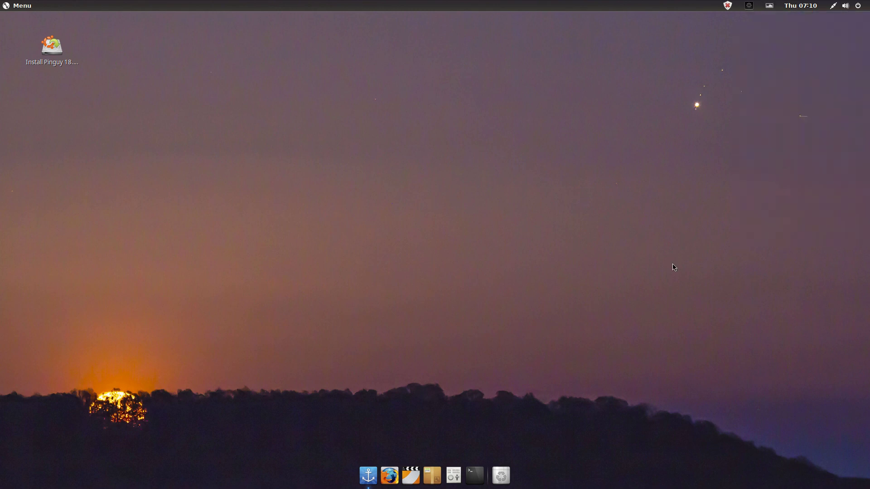
mouse_move(771, 8)
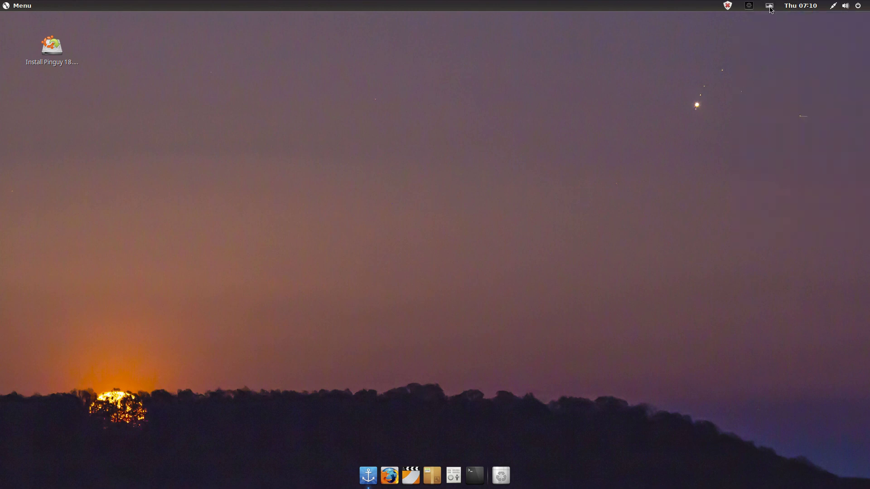
mouse_move(16, 8)
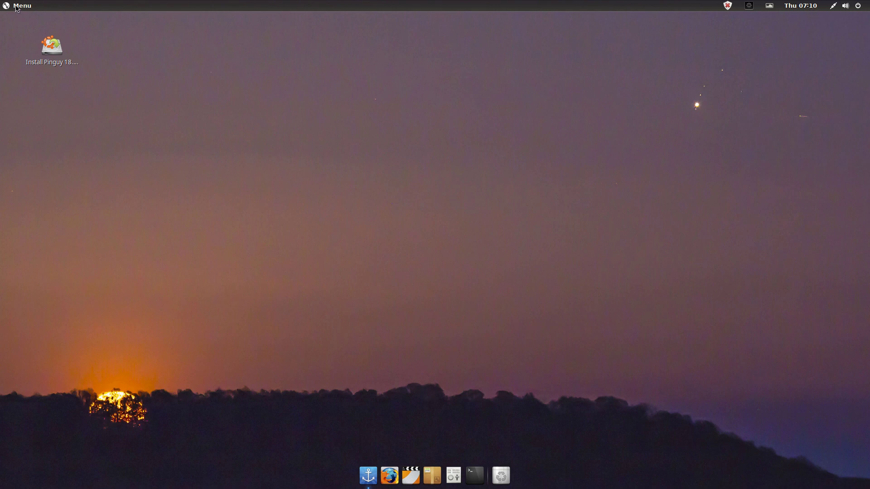
mouse_move(437, 90)
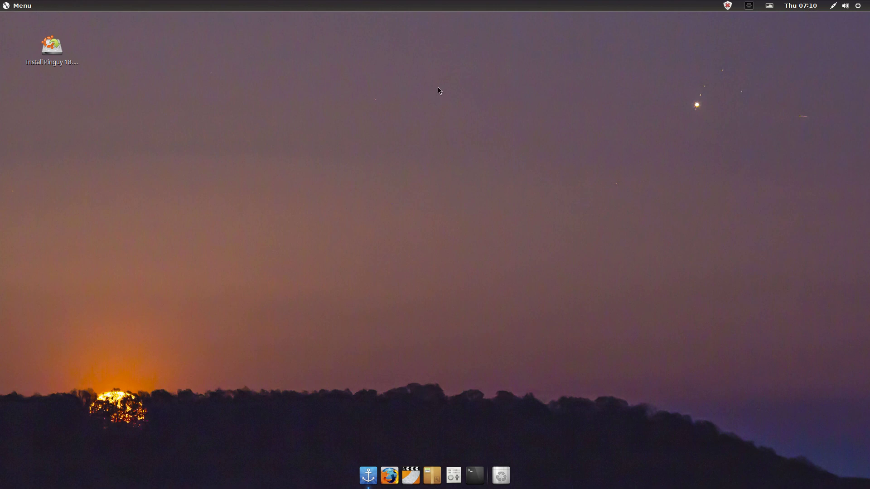
mouse_move(436, 95)
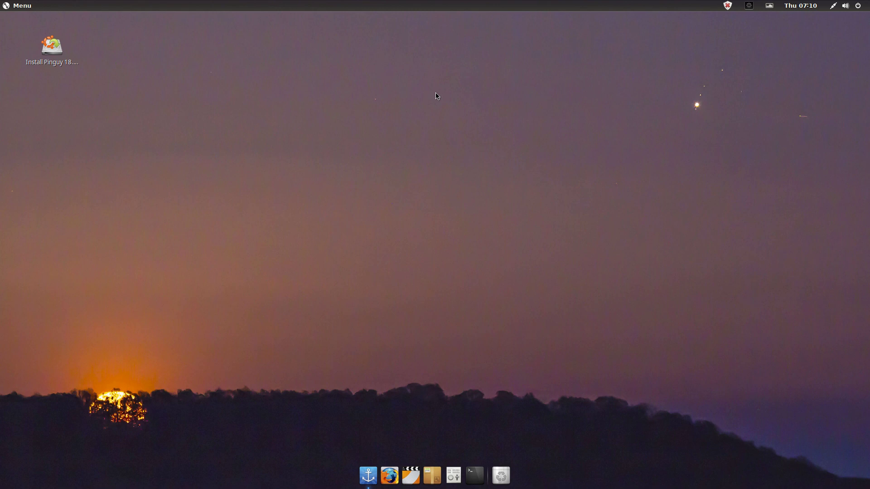
mouse_move(410, 126)
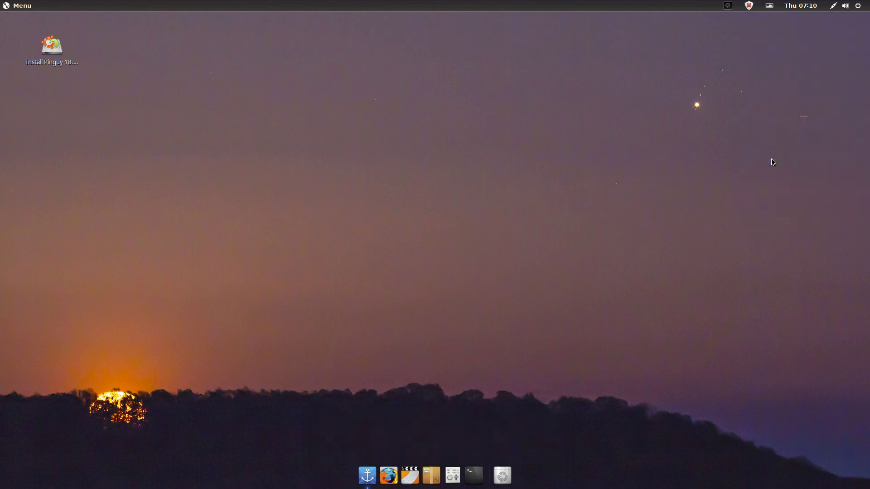
mouse_move(413, 468)
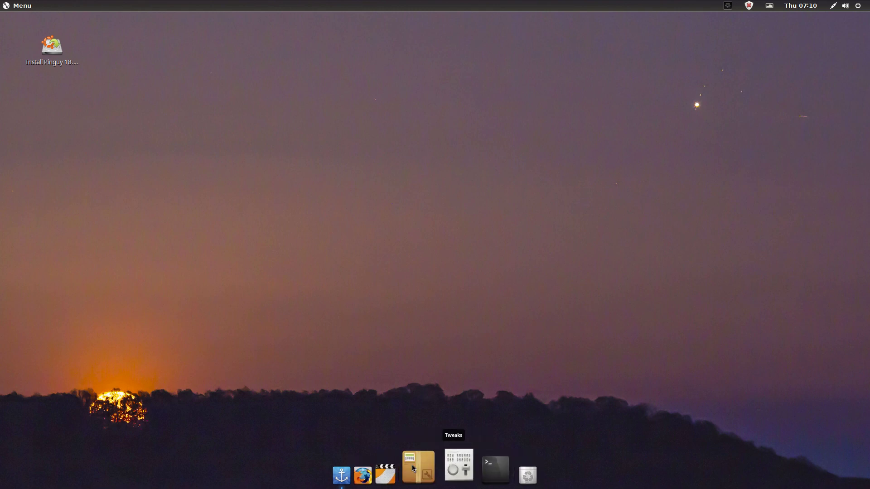
mouse_move(558, 319)
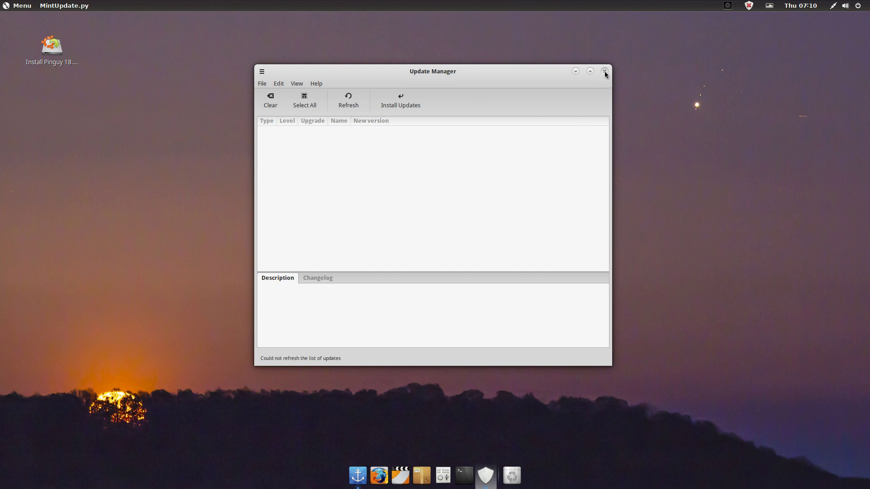
left_click(604, 70)
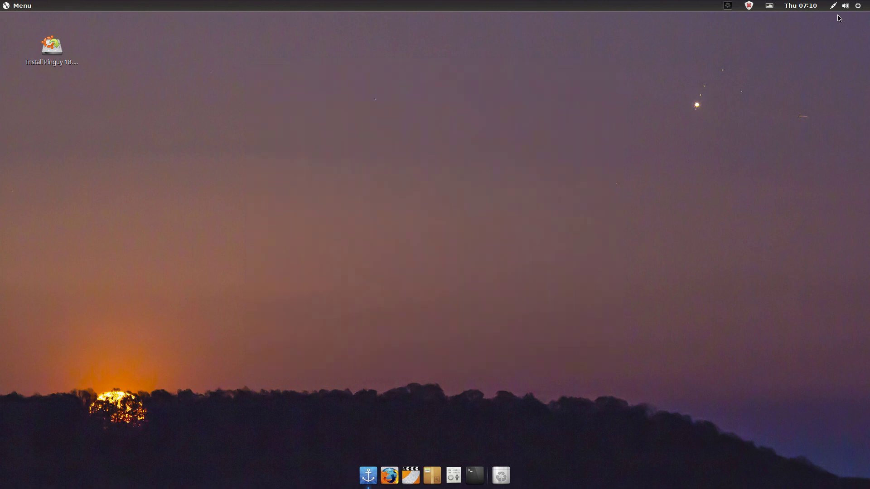
mouse_move(609, 87)
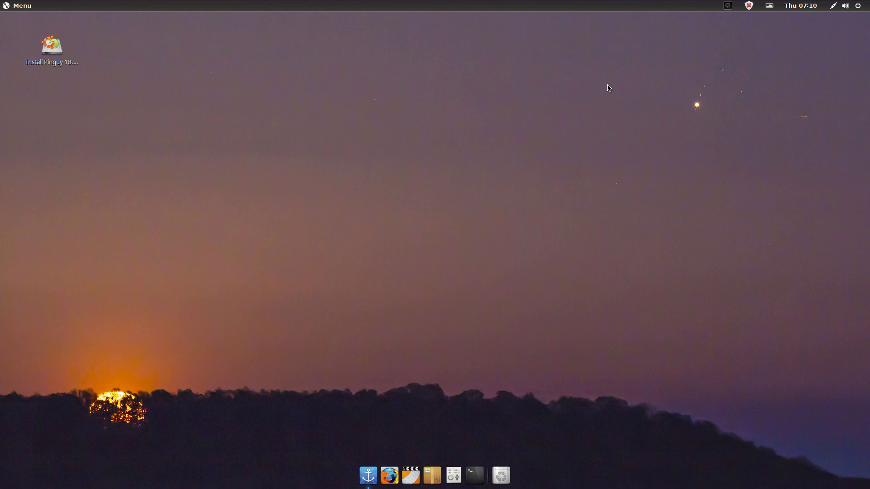
mouse_move(452, 105)
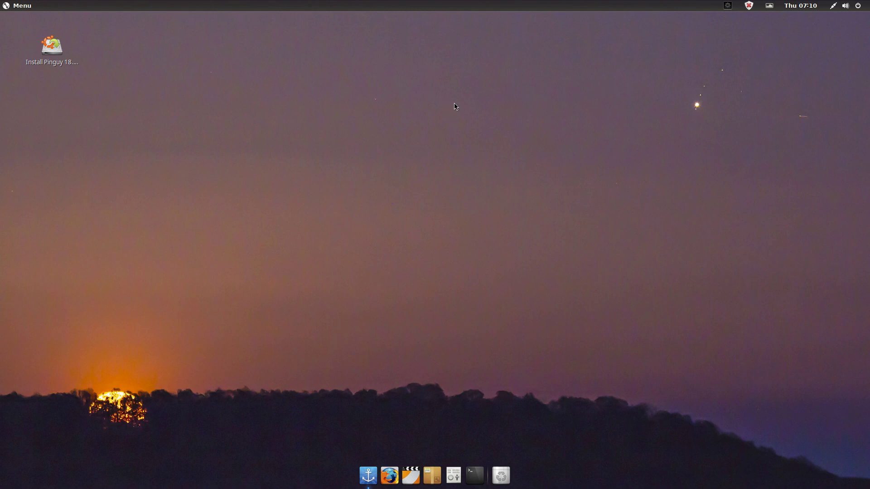
mouse_move(265, 127)
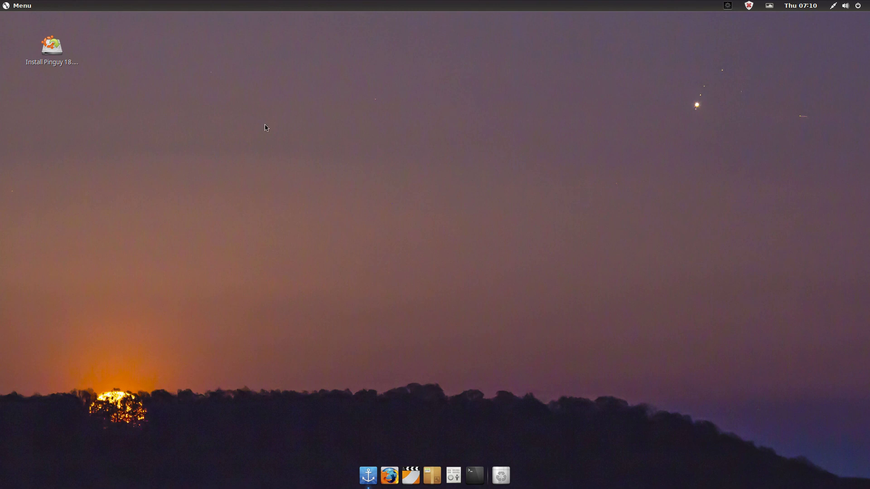
mouse_move(97, 56)
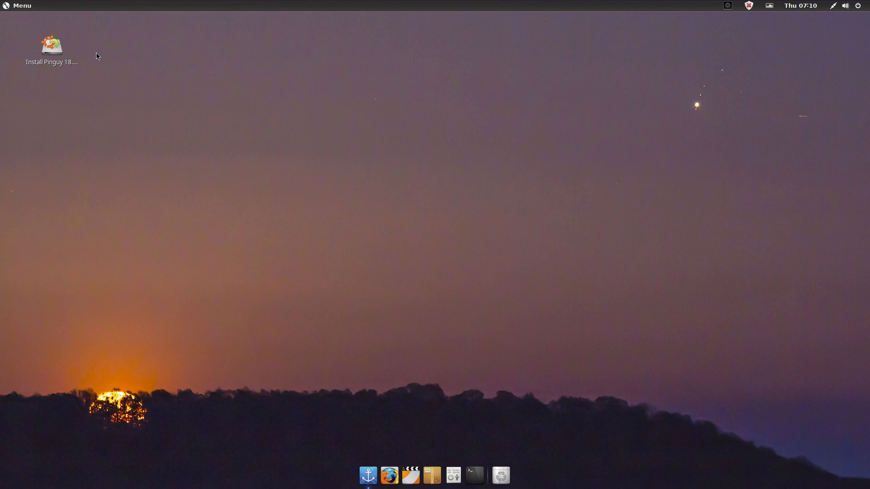
left_click(18, 7)
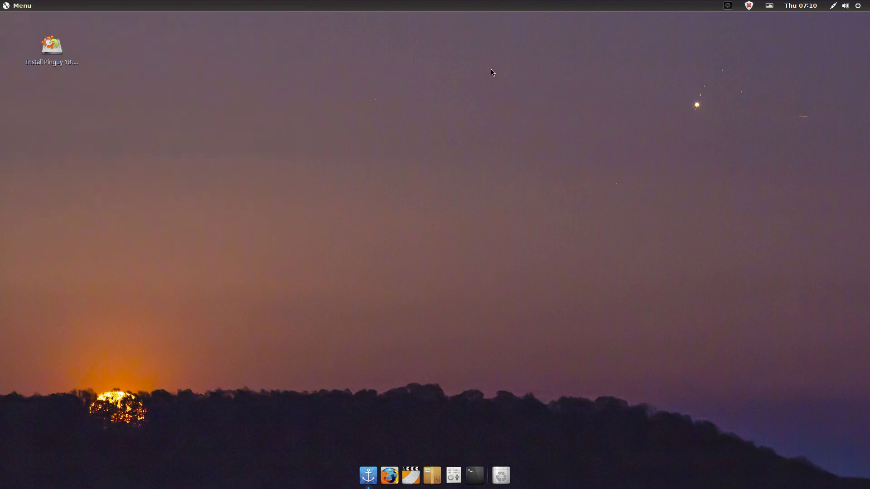
mouse_move(485, 95)
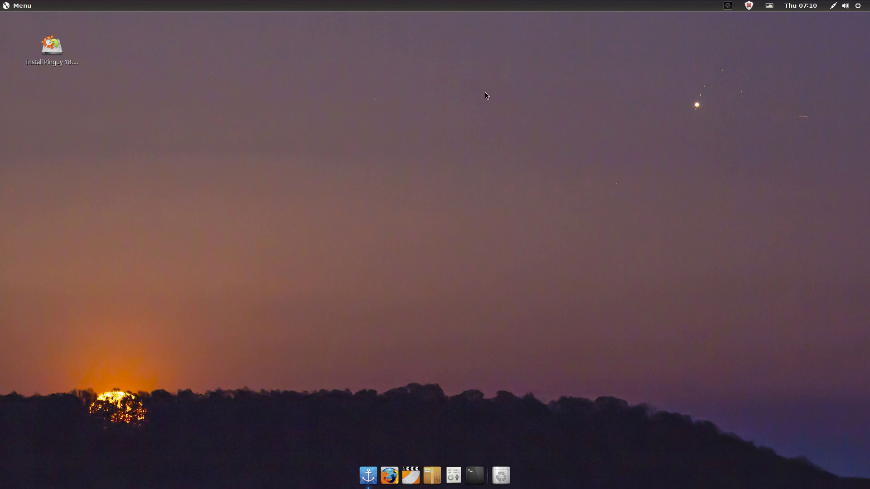